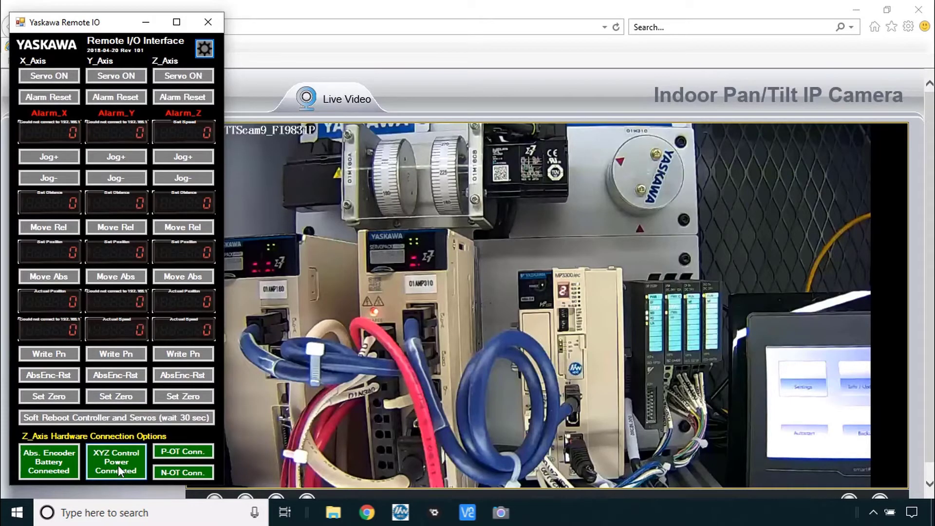
Toggle the XYZ control power off and back on, then close the remote I/O window
click(115, 462)
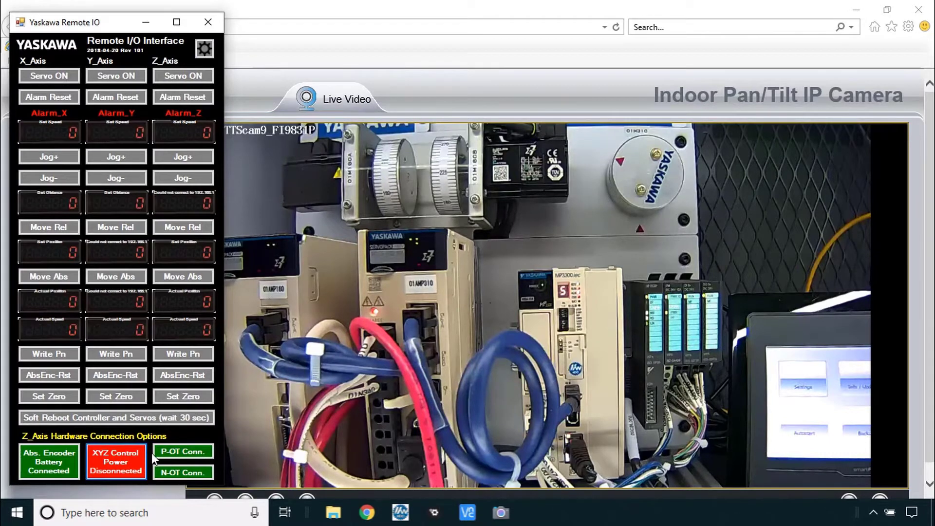
click(116, 461)
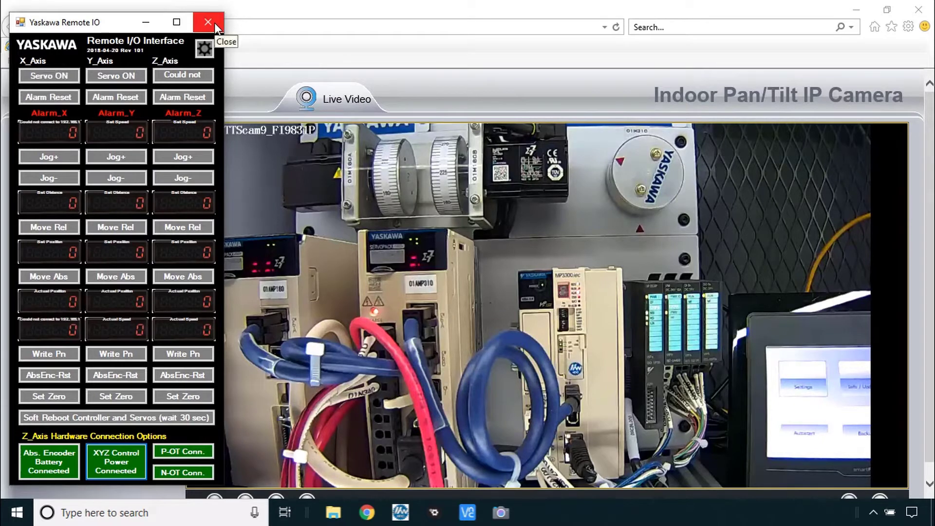
click(208, 22)
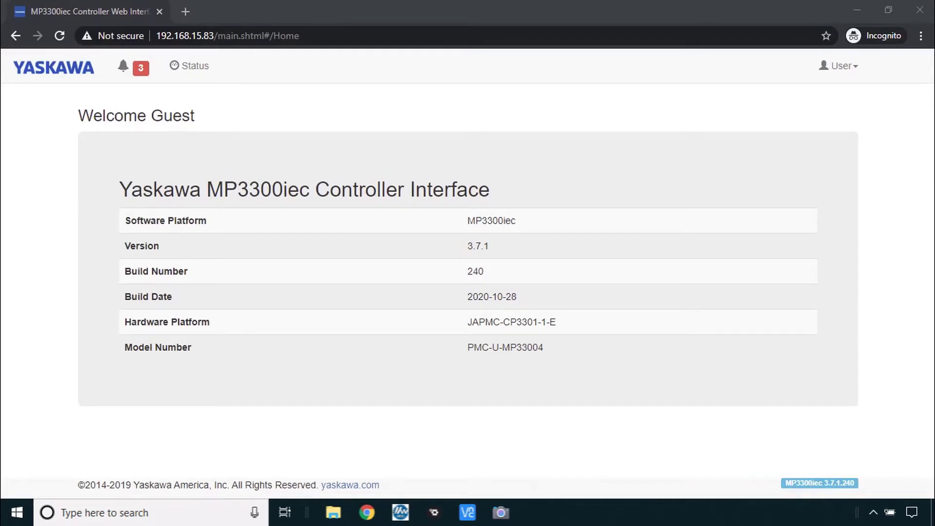
mouse_move(843, 70)
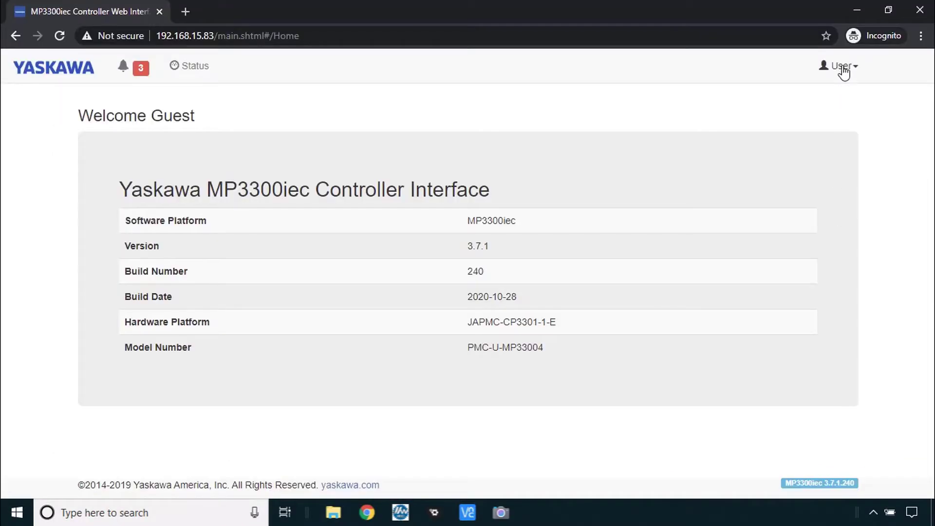
Sign in as Admin with the password and Remember me ticked
click(839, 65)
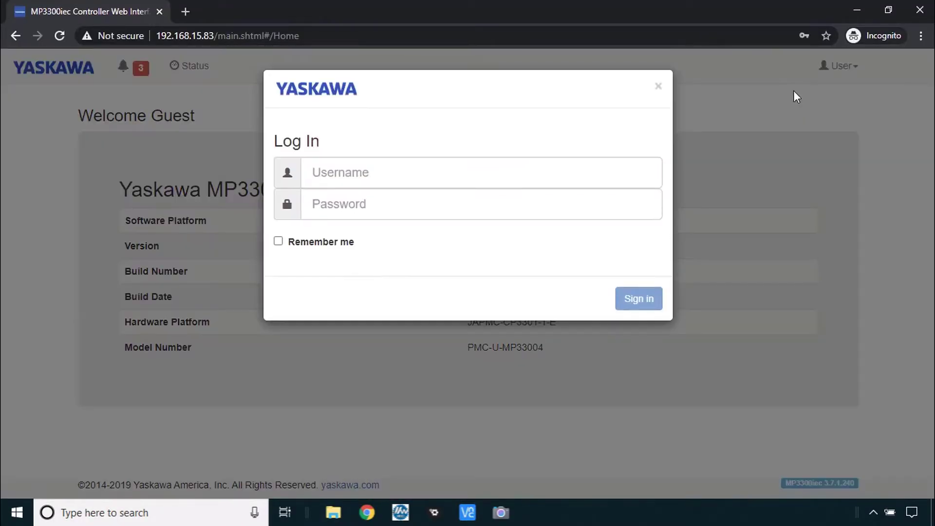
text(Admin)
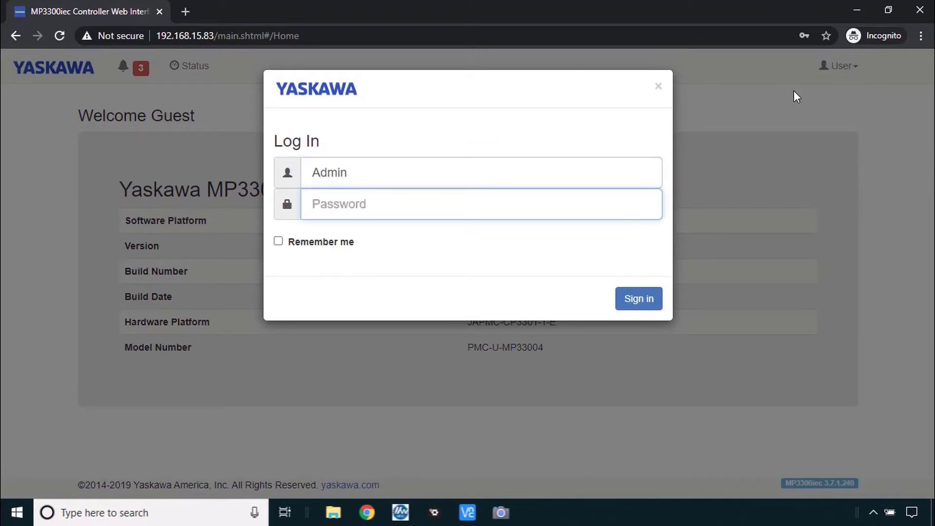
click(480, 203)
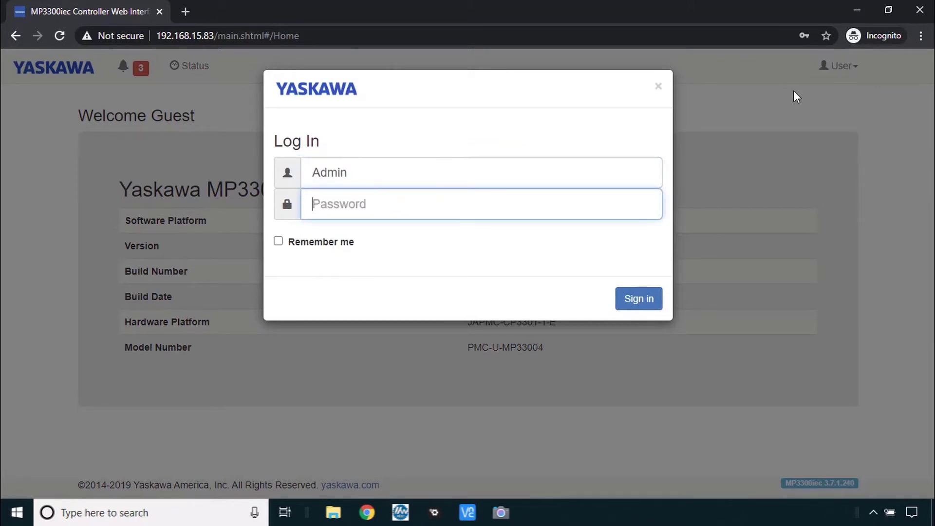
text(••)
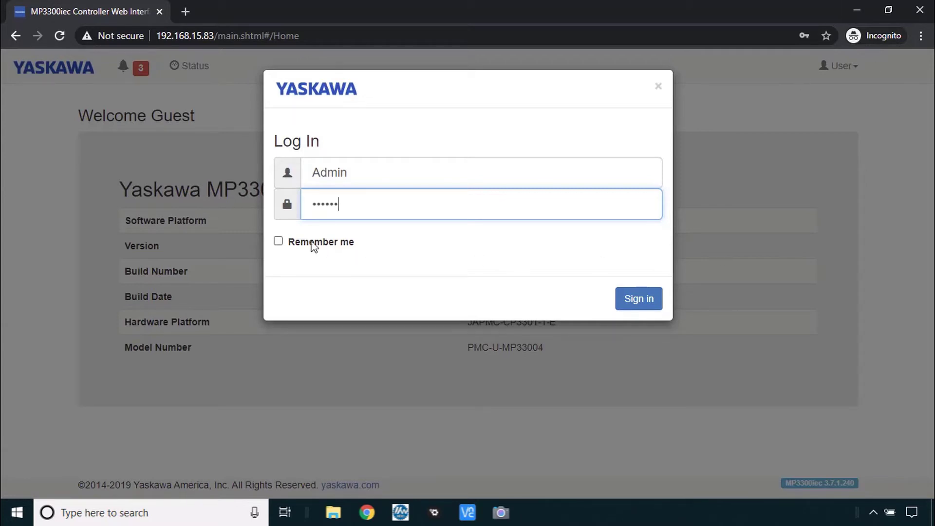
click(278, 241)
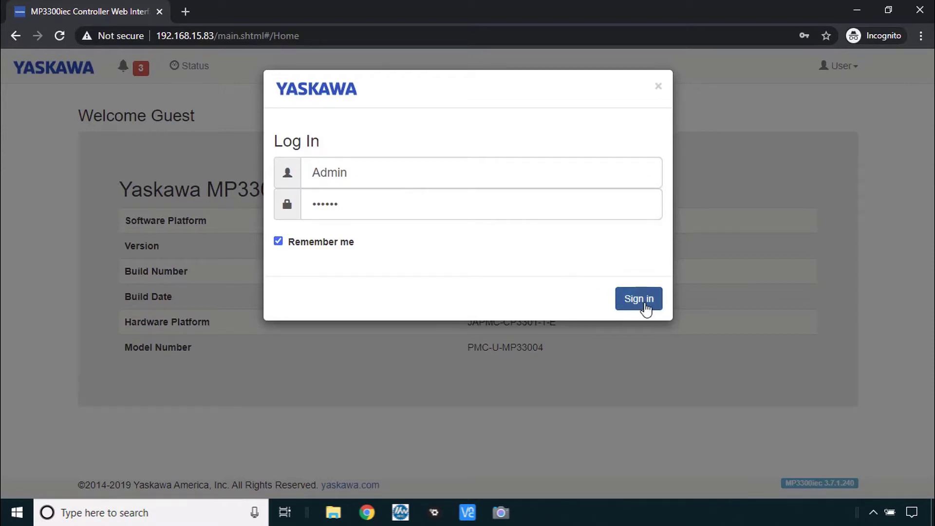
click(639, 298)
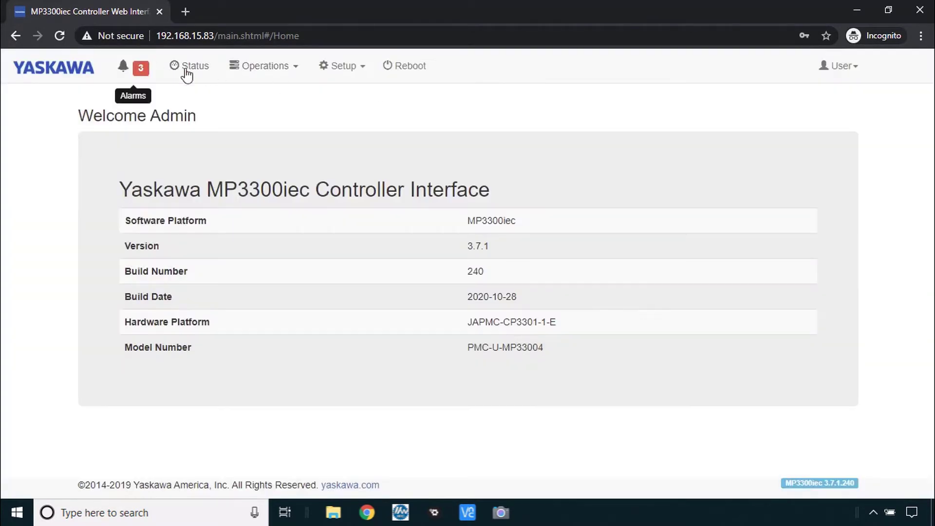
mouse_move(408, 81)
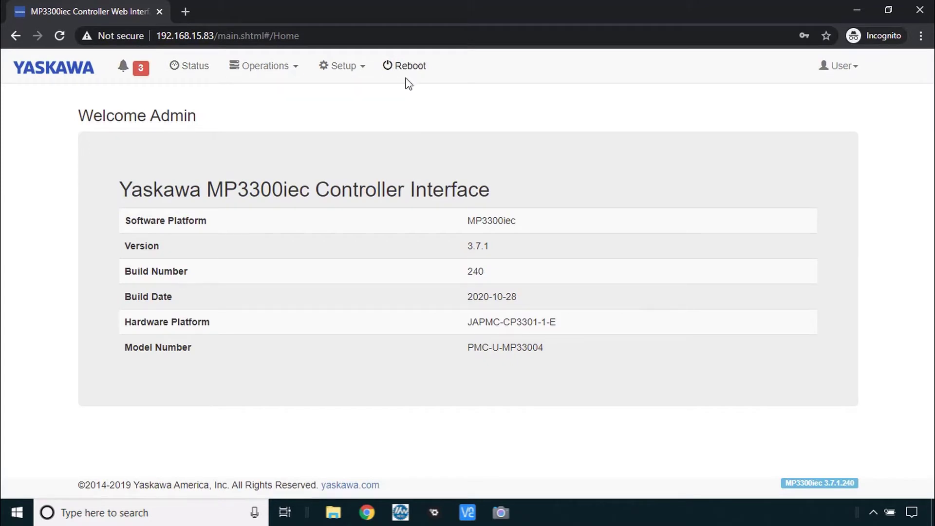
mouse_move(342, 65)
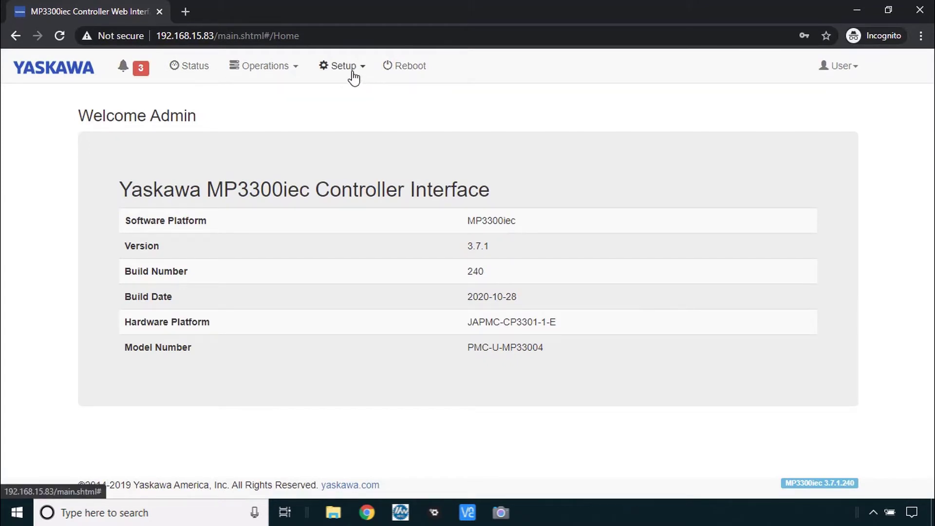
Go to Setup > Archive and start sending an archive to the controller
click(341, 65)
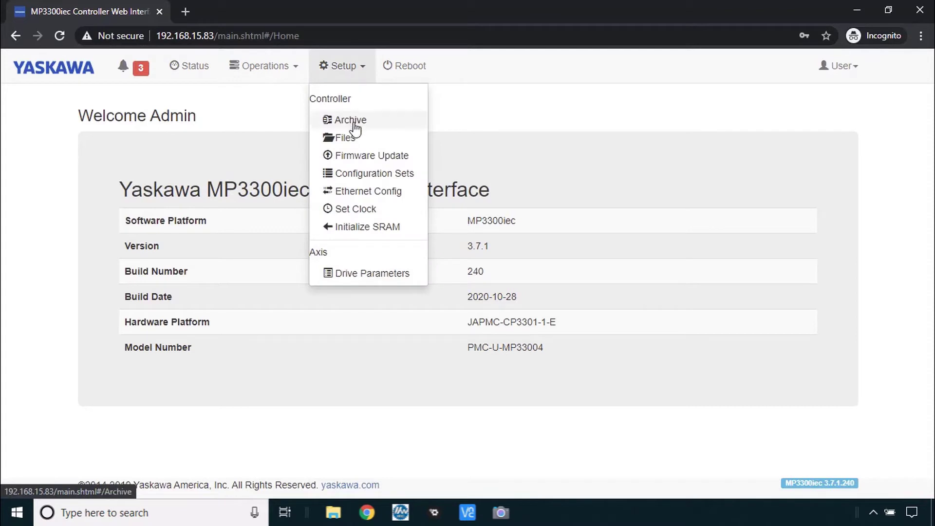
click(352, 120)
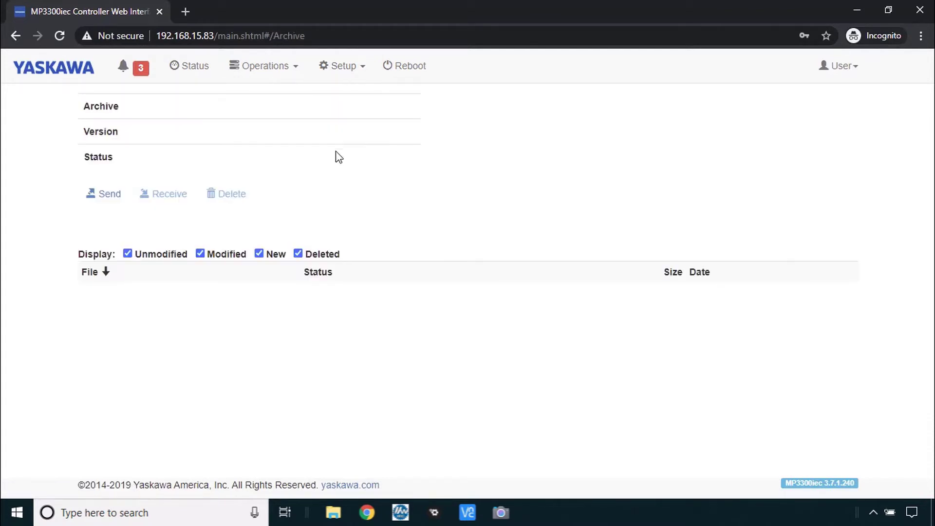
mouse_move(129, 181)
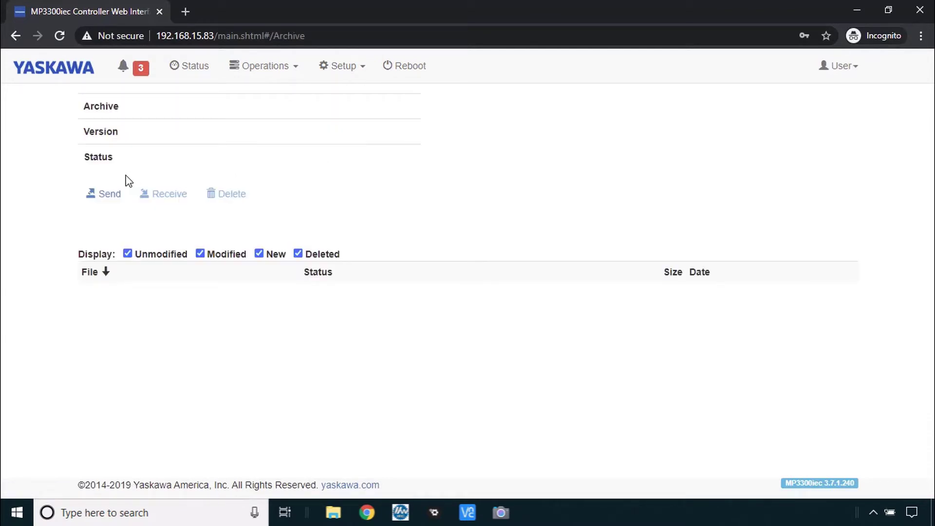
mouse_move(103, 193)
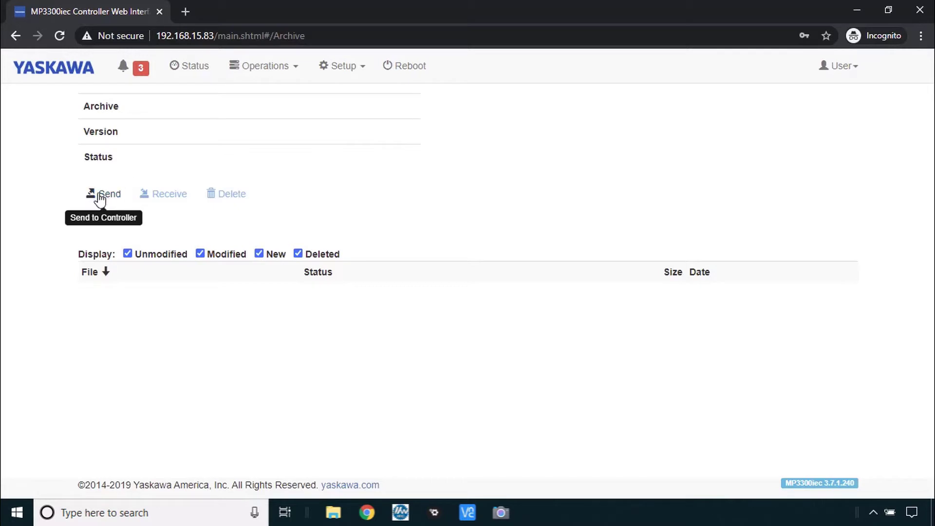
click(104, 193)
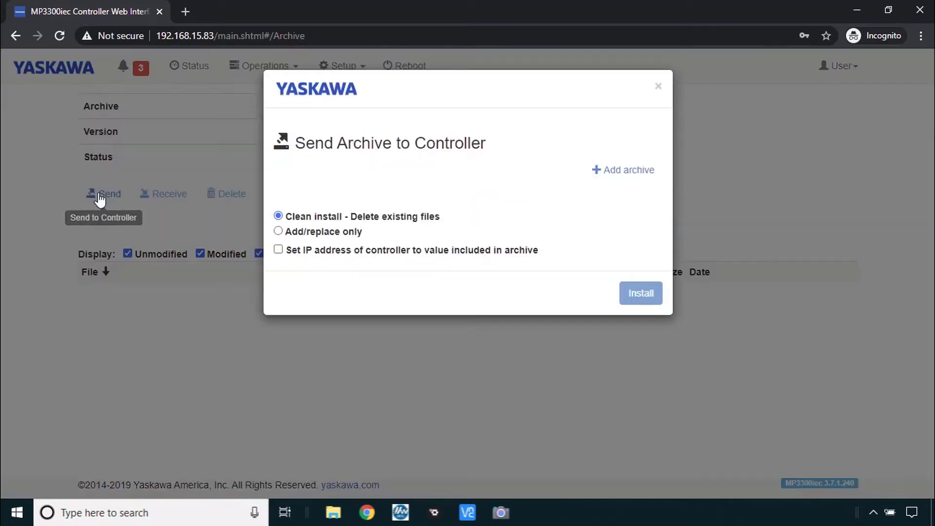
mouse_move(629, 170)
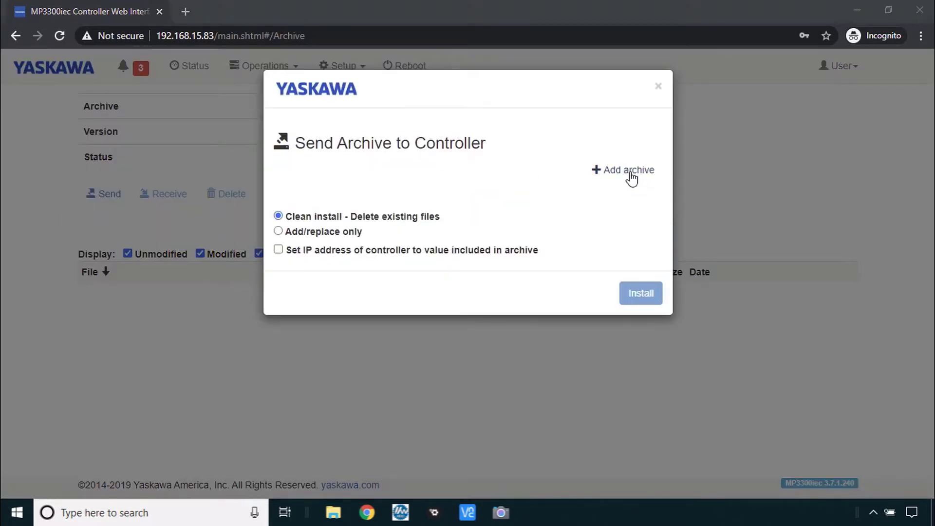
click(628, 170)
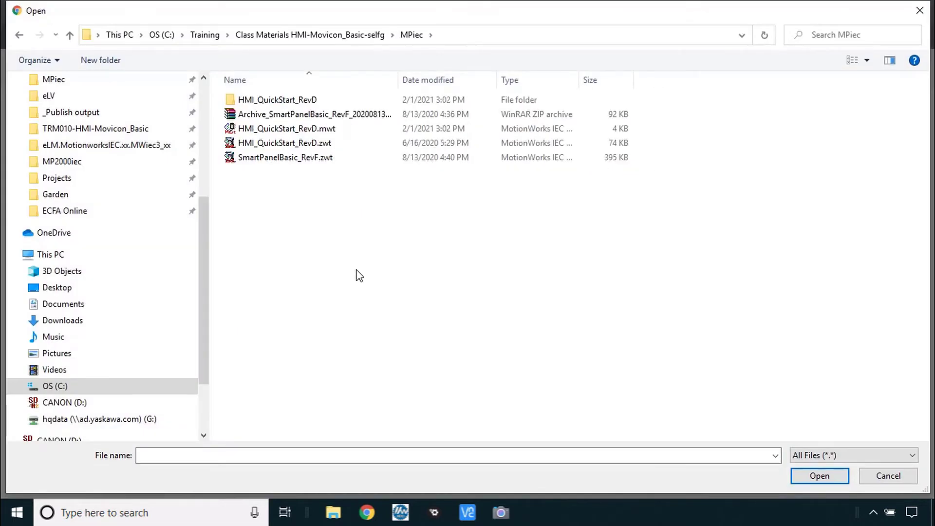
mouse_move(367, 59)
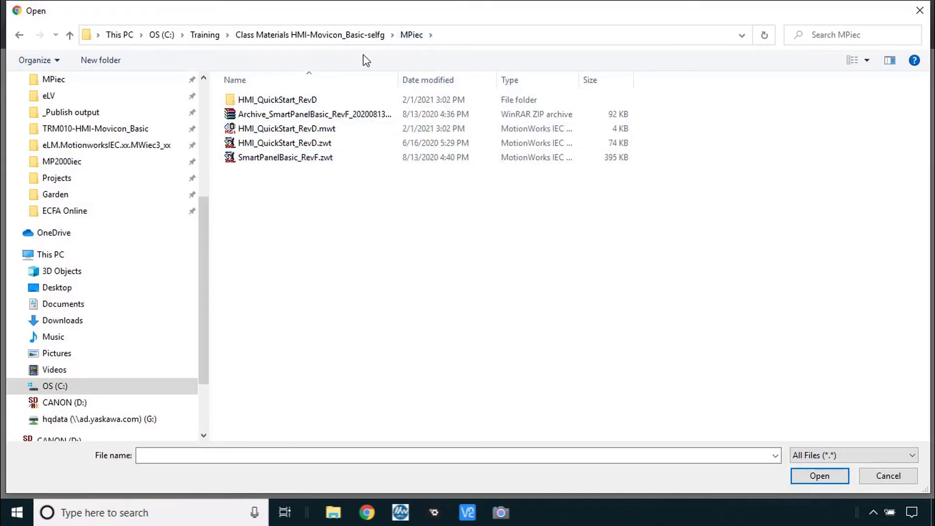
mouse_move(354, 78)
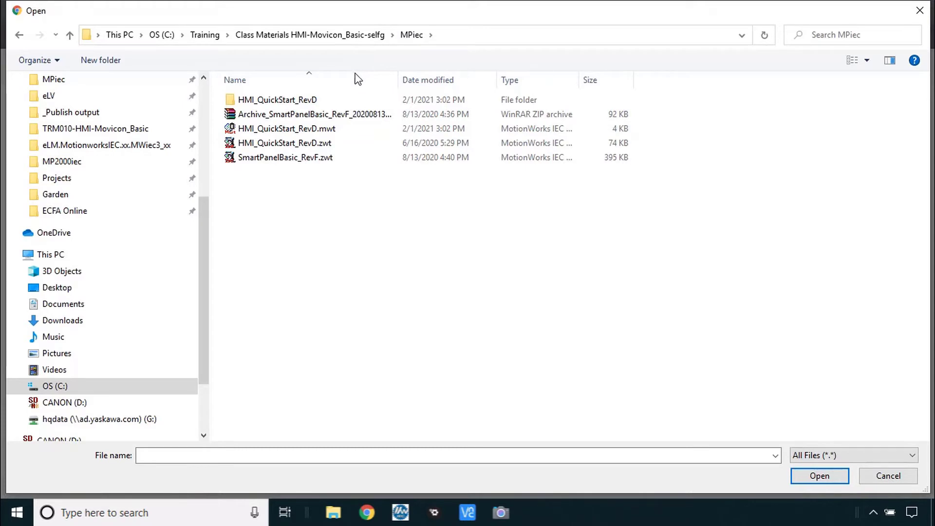
Attach the SmartPanelBasic archive zip and install it as a clean install deleting existing files
click(312, 114)
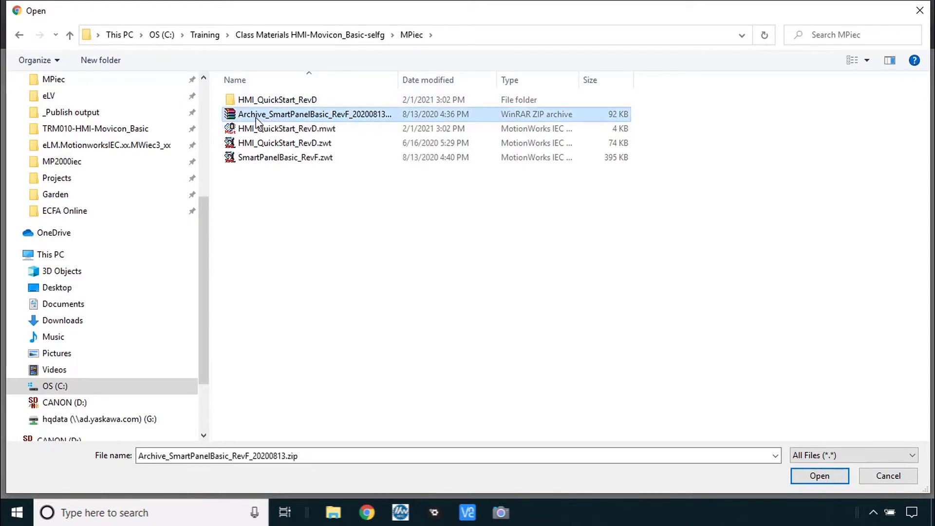
mouse_move(805, 399)
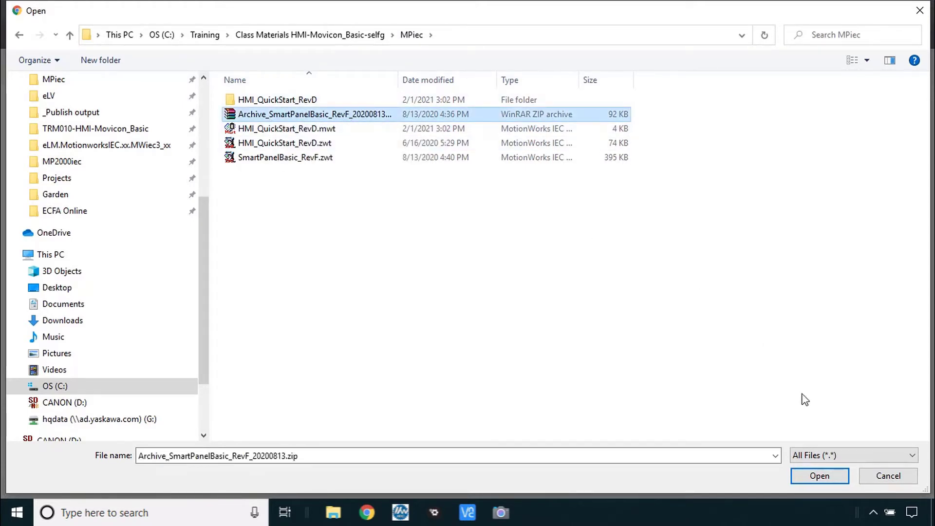
click(819, 475)
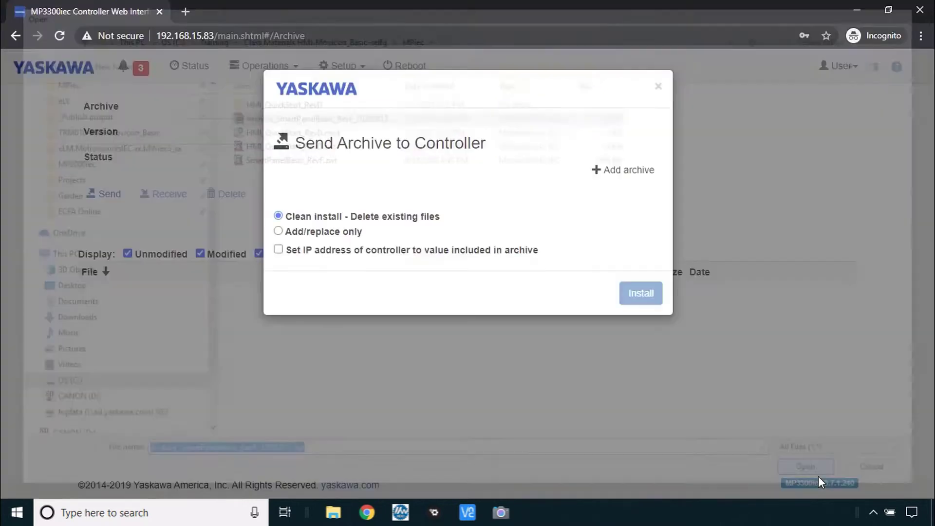
click(805, 467)
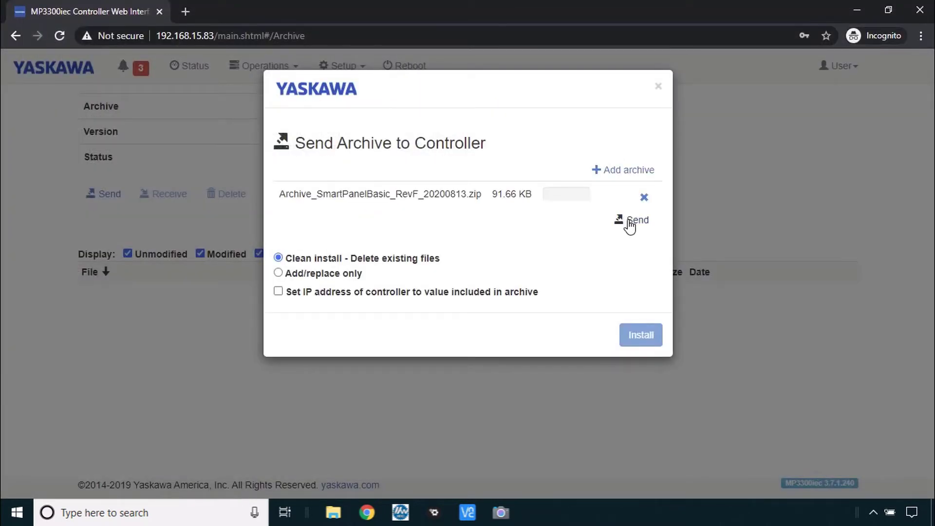
click(636, 220)
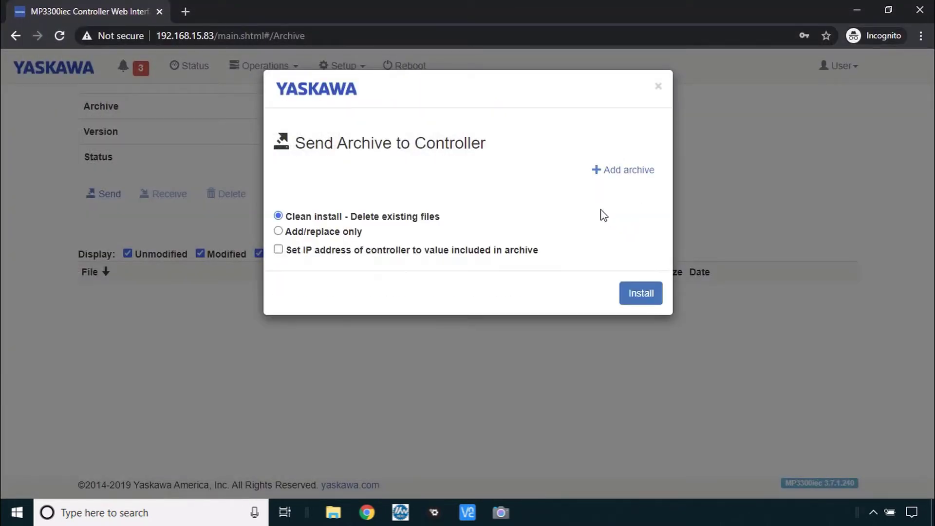
click(641, 293)
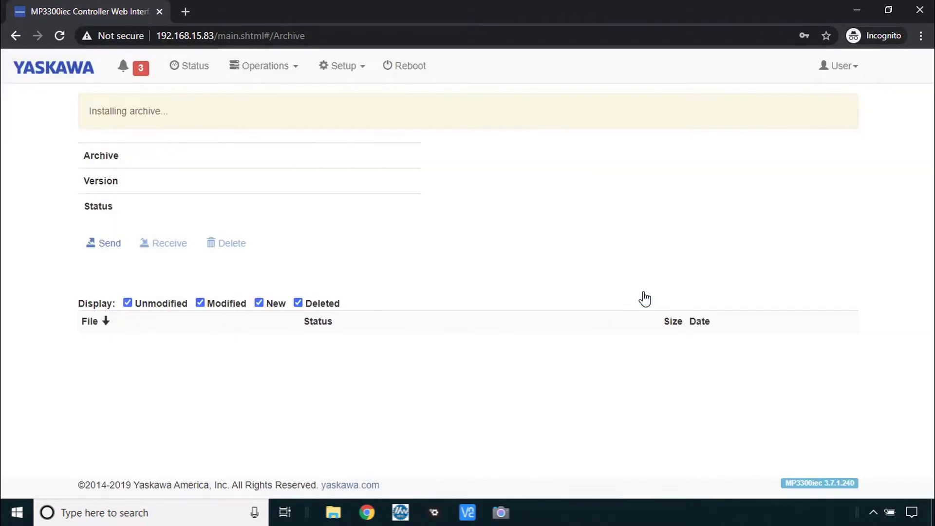
mouse_move(182, 127)
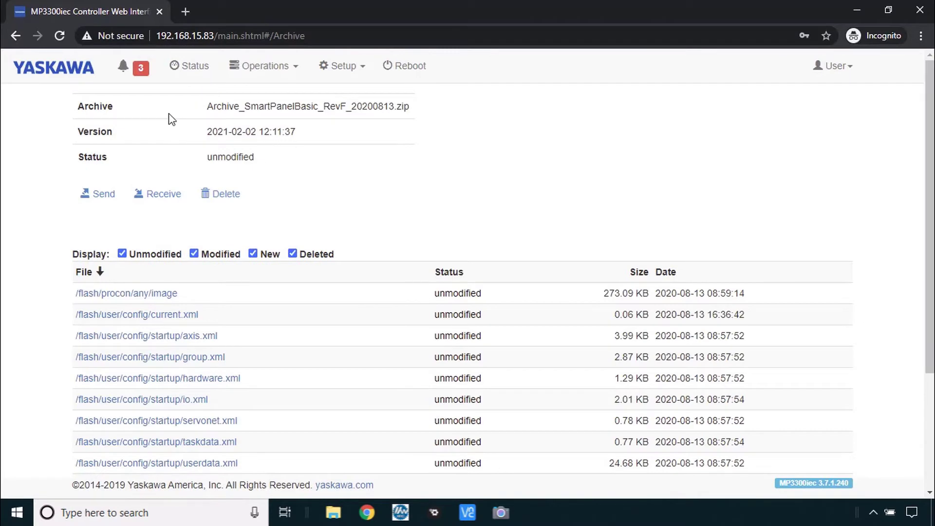
mouse_move(385, 129)
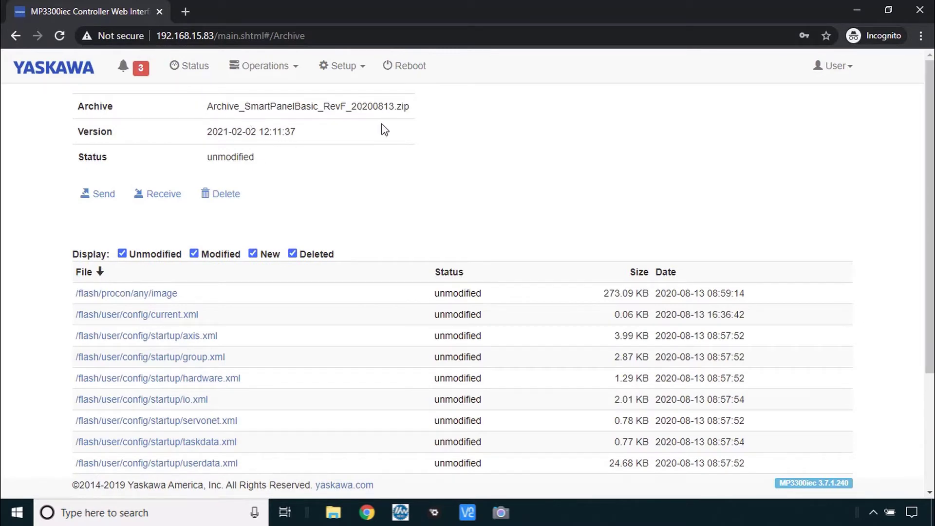
mouse_move(235, 343)
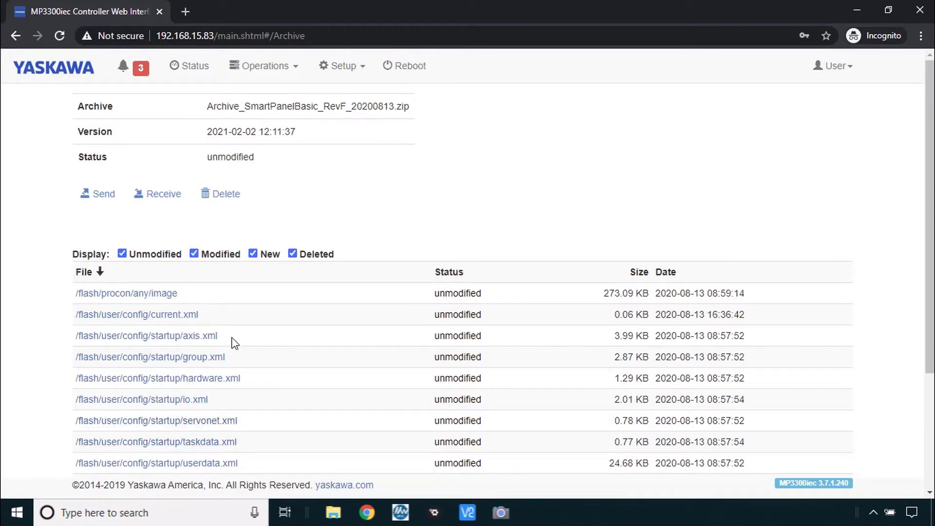
mouse_move(458, 182)
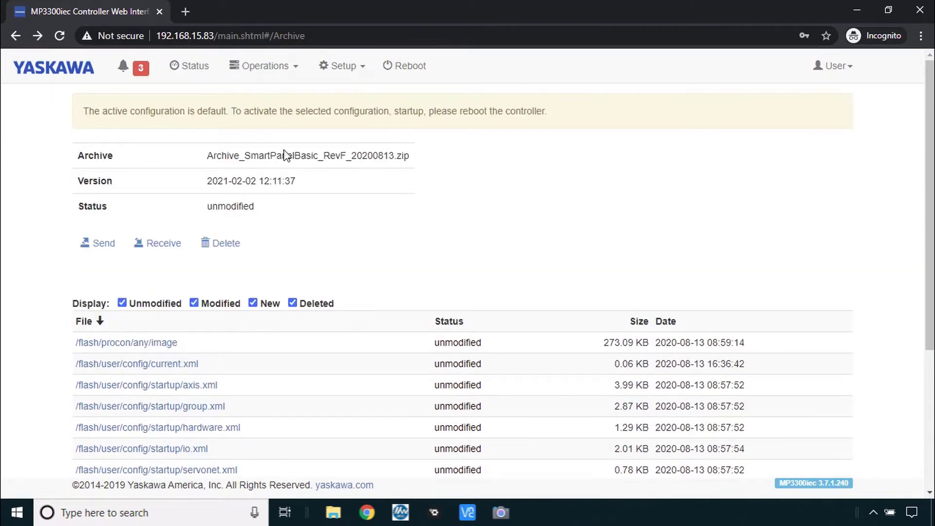
Reboot the controller and confirm the reboot warning
click(405, 66)
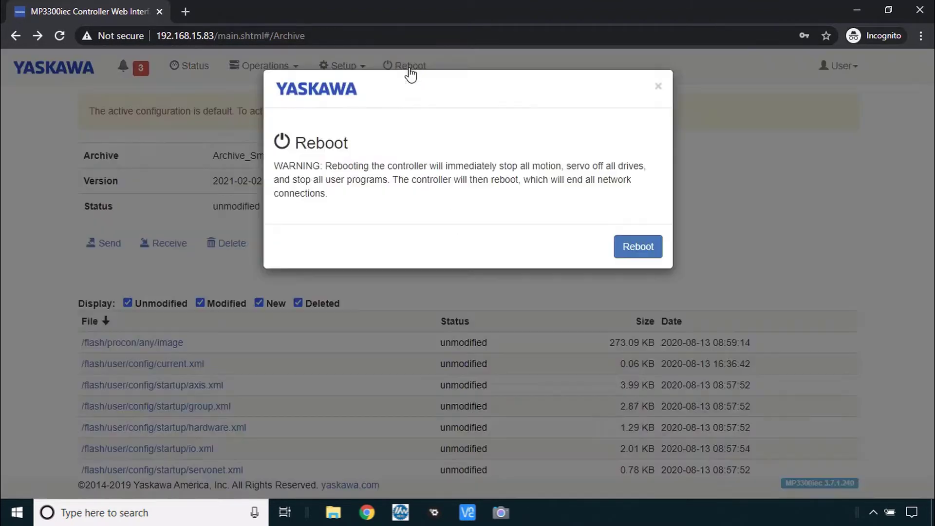
click(637, 247)
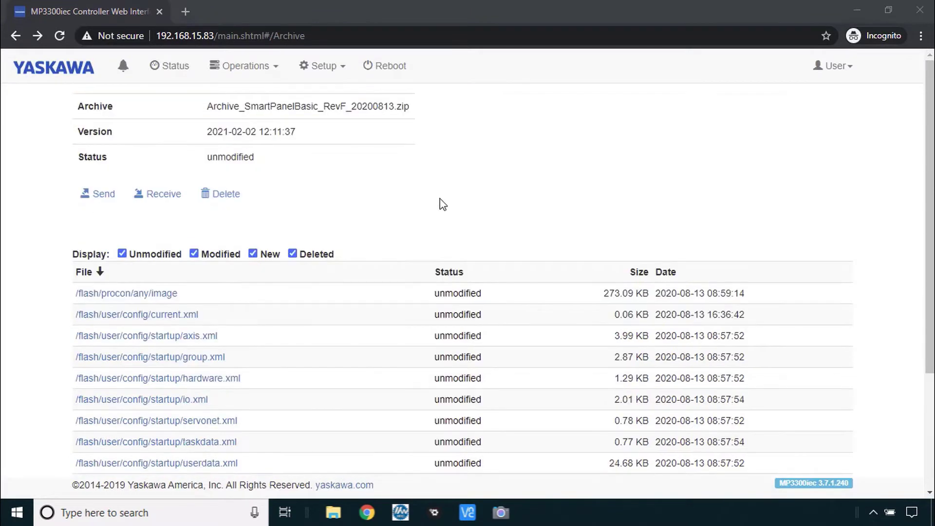
mouse_move(516, 202)
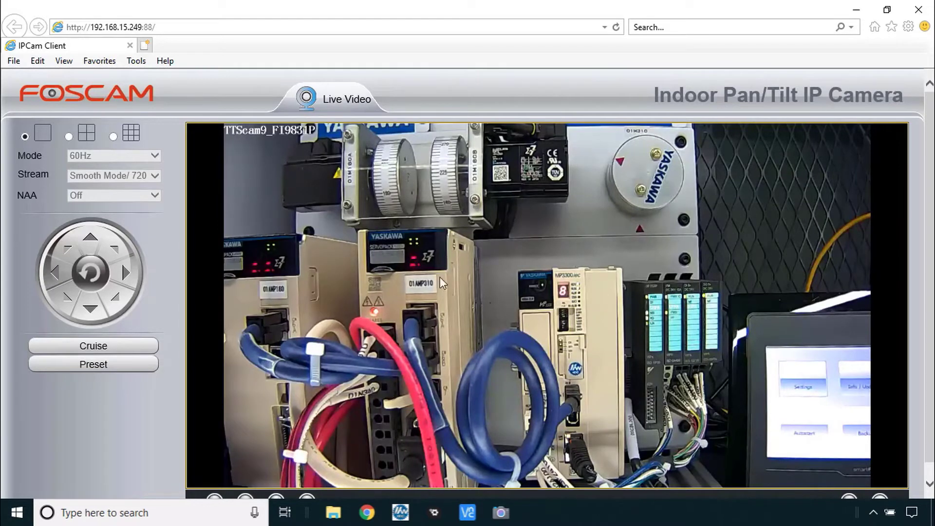
mouse_move(851, 9)
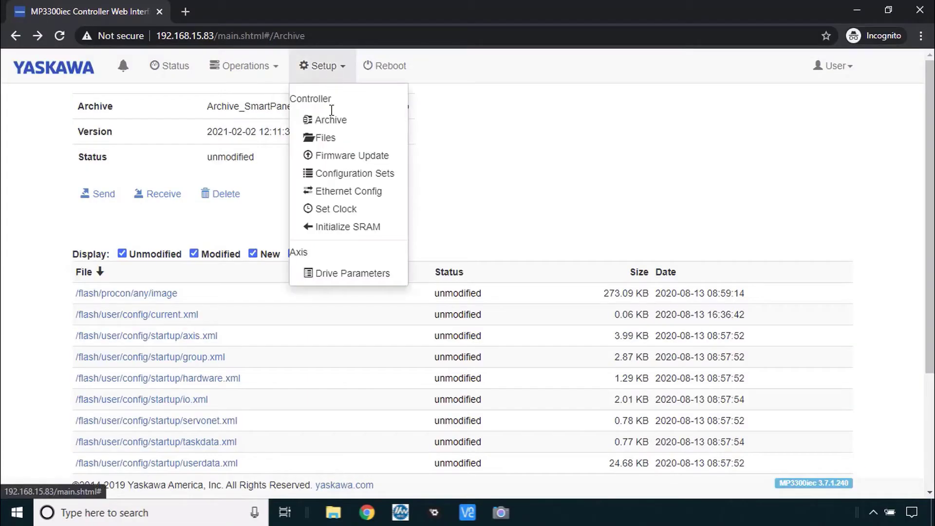
Write all factory default Pns to the X, Y and Z axis drives and confirm
click(351, 273)
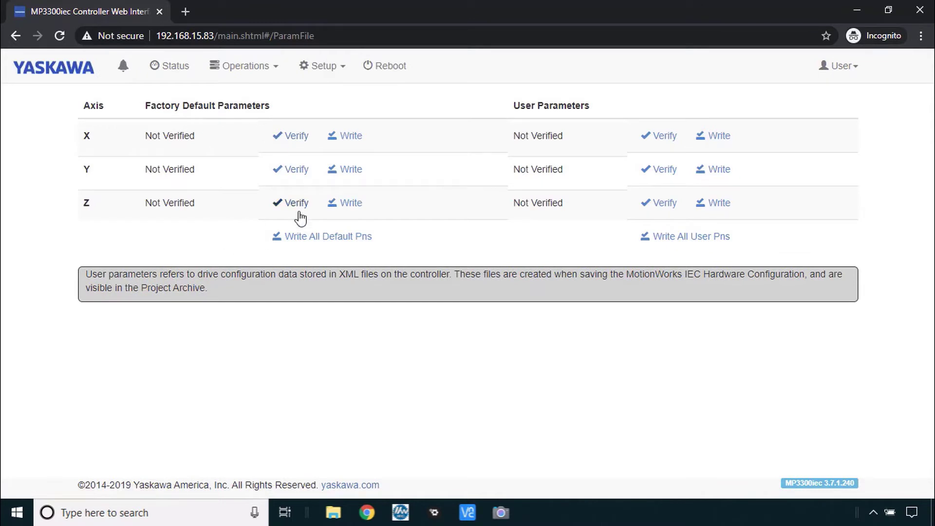
click(326, 235)
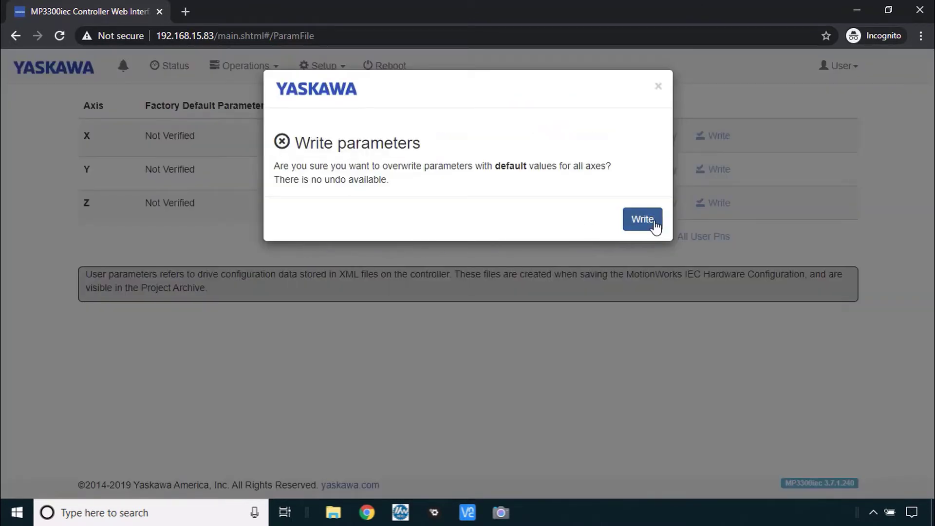
click(642, 220)
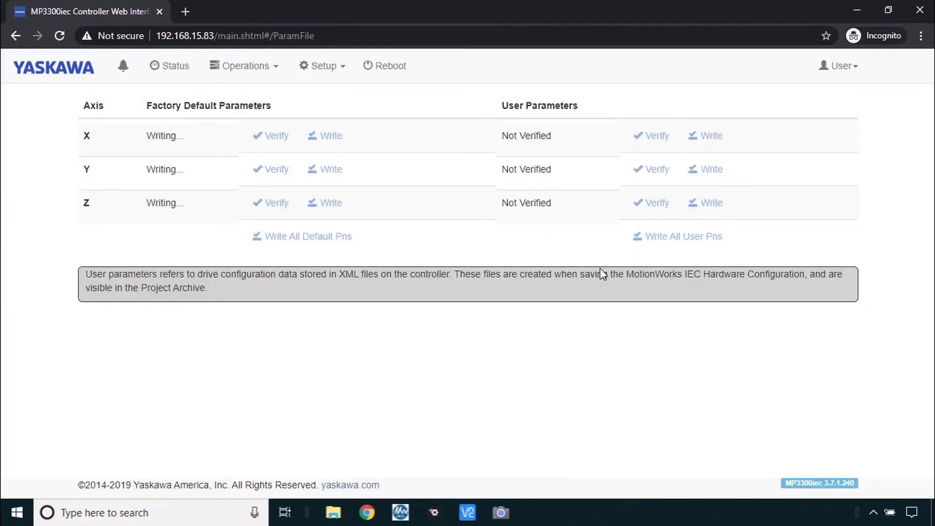
mouse_move(188, 223)
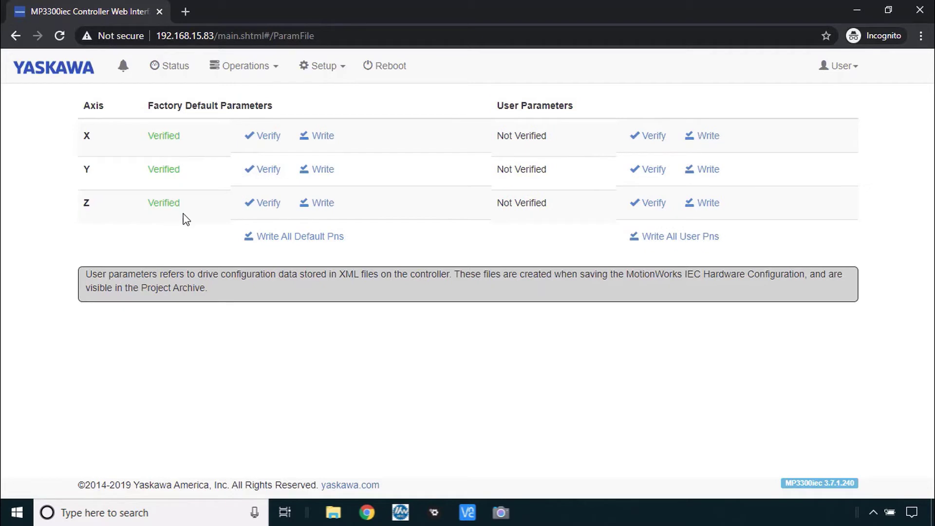
mouse_move(390, 66)
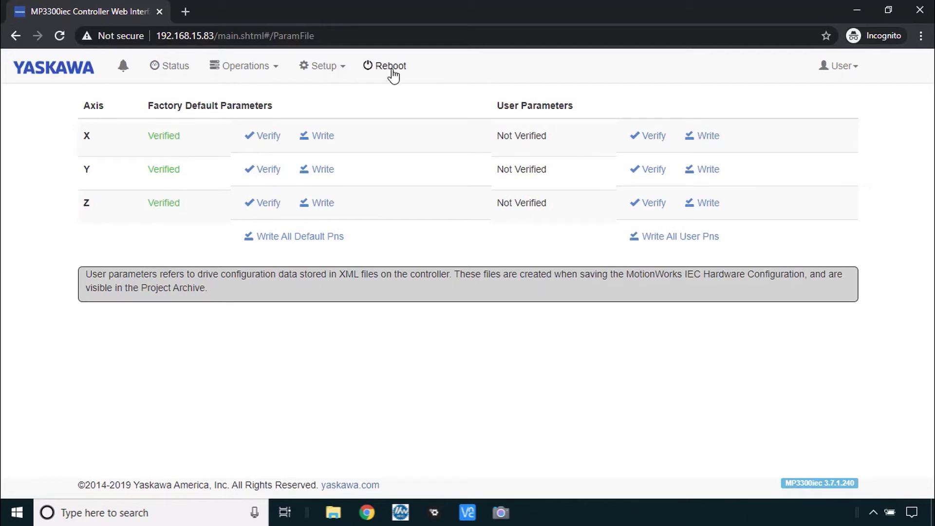
Reboot the controller again and confirm
click(385, 66)
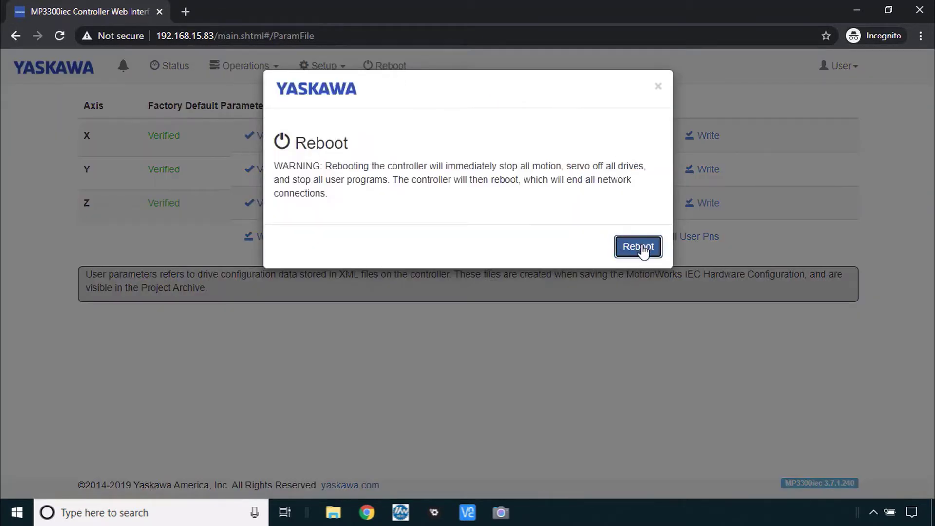
click(637, 246)
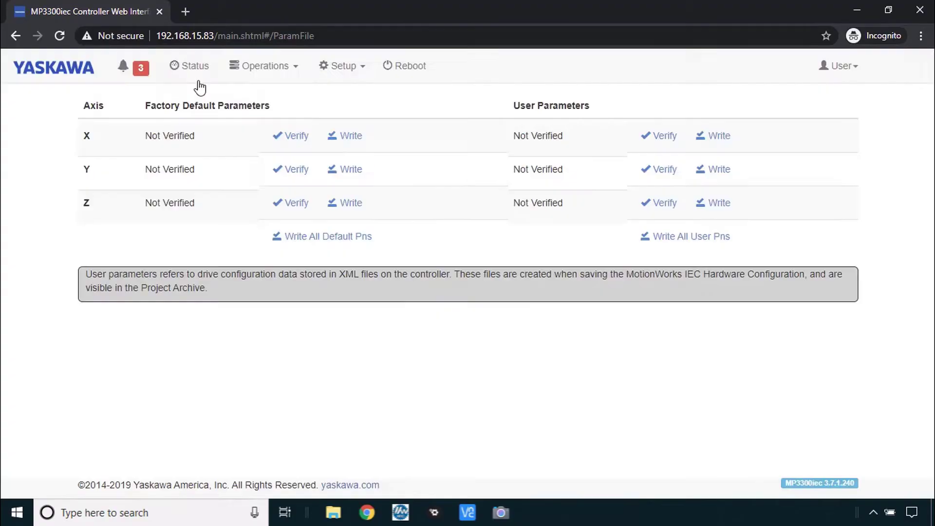
click(262, 65)
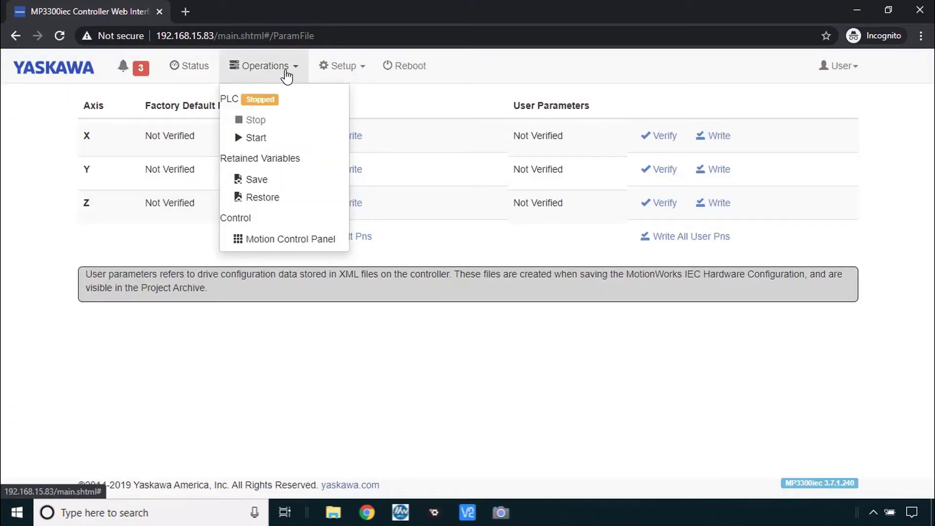
mouse_move(264, 110)
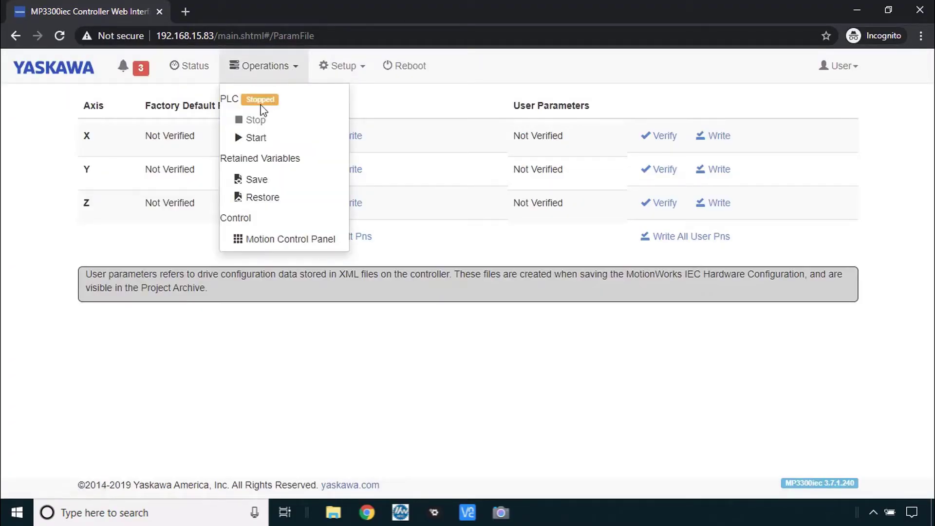
mouse_move(261, 116)
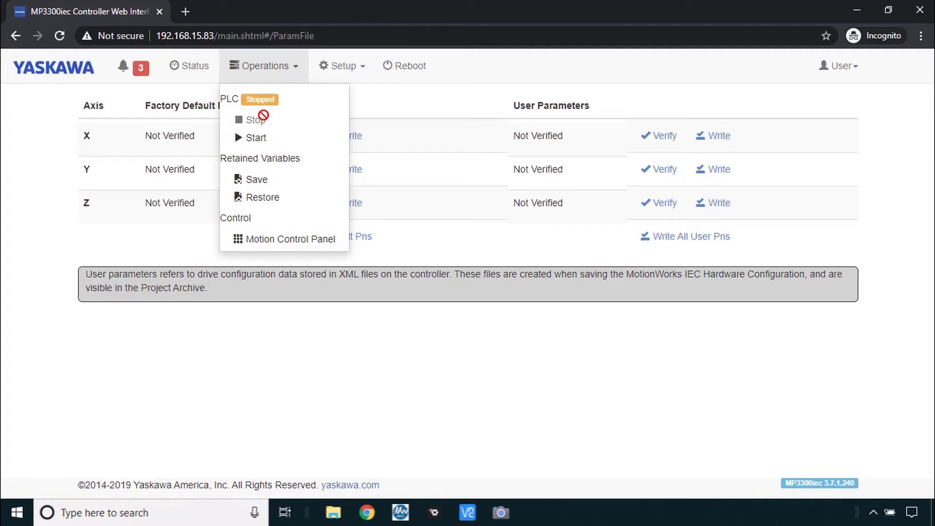
Cold-start the PLC initializing all data, then show the active alarms list
click(255, 137)
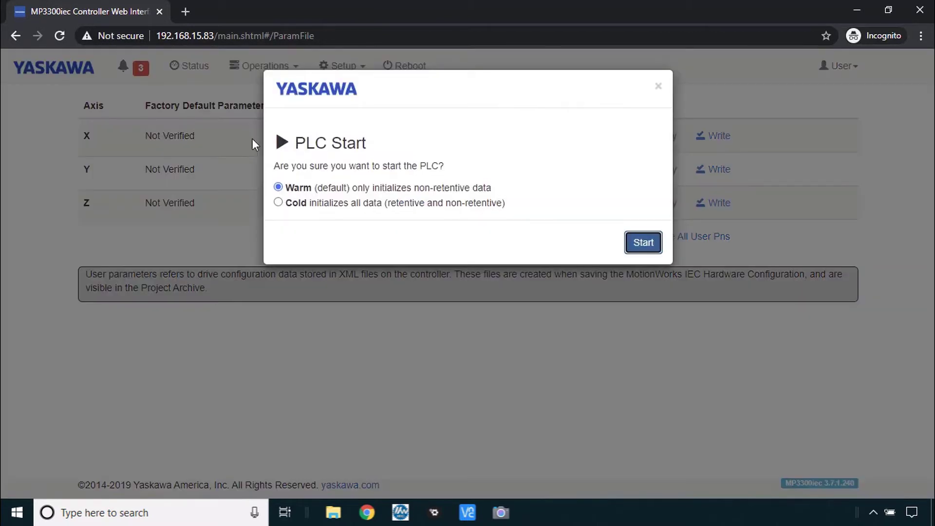
click(278, 203)
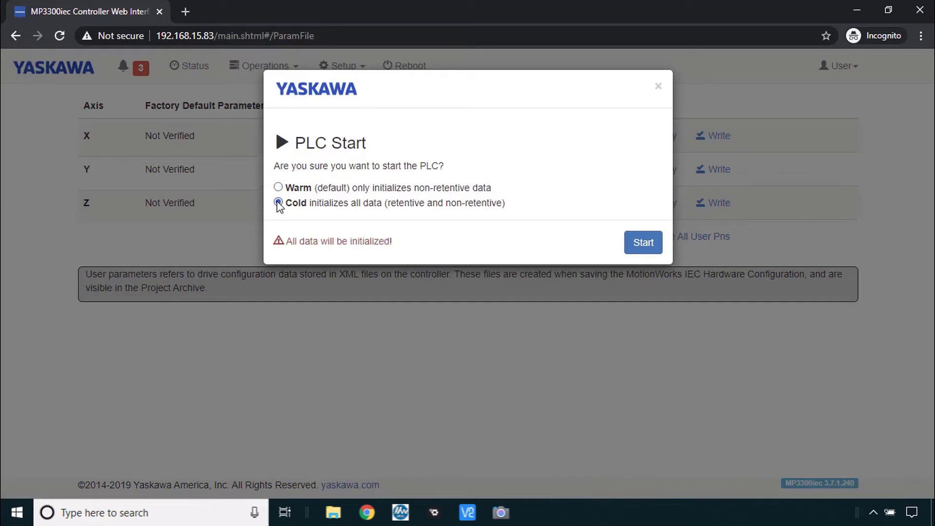
click(277, 203)
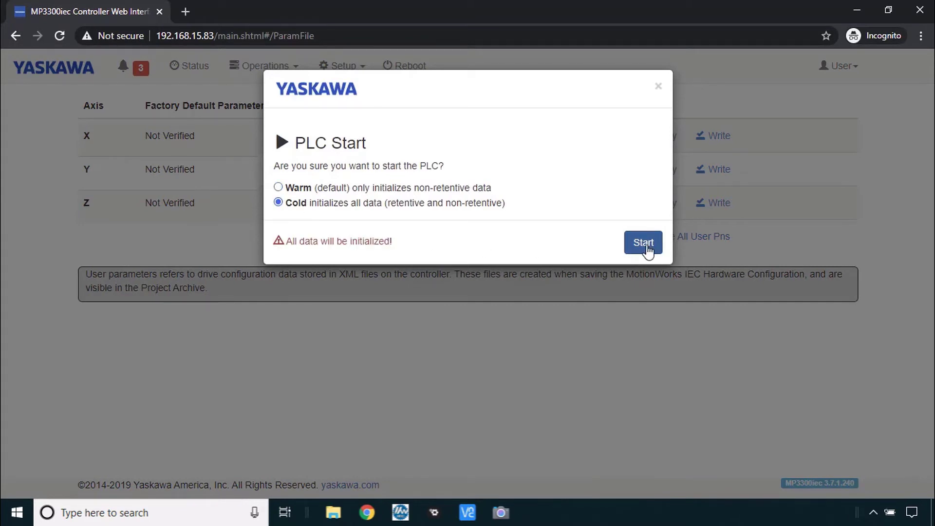
click(643, 243)
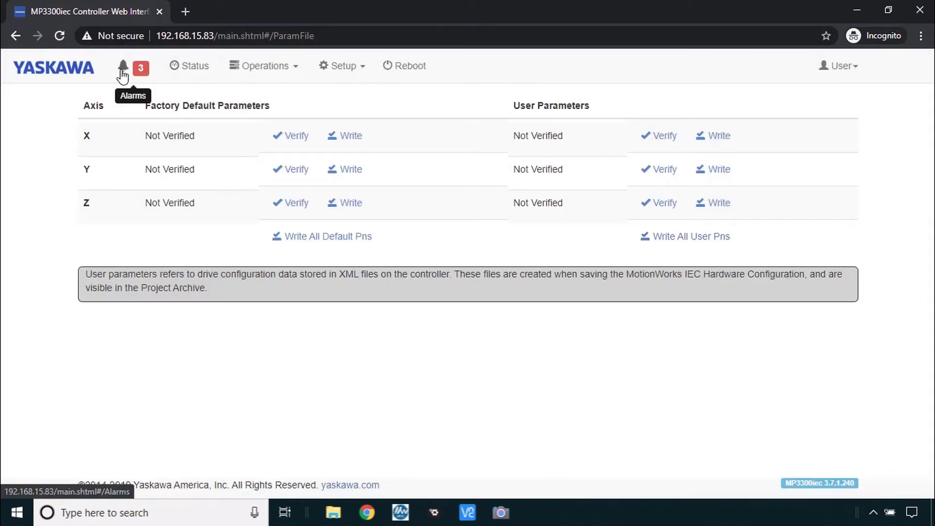
click(123, 65)
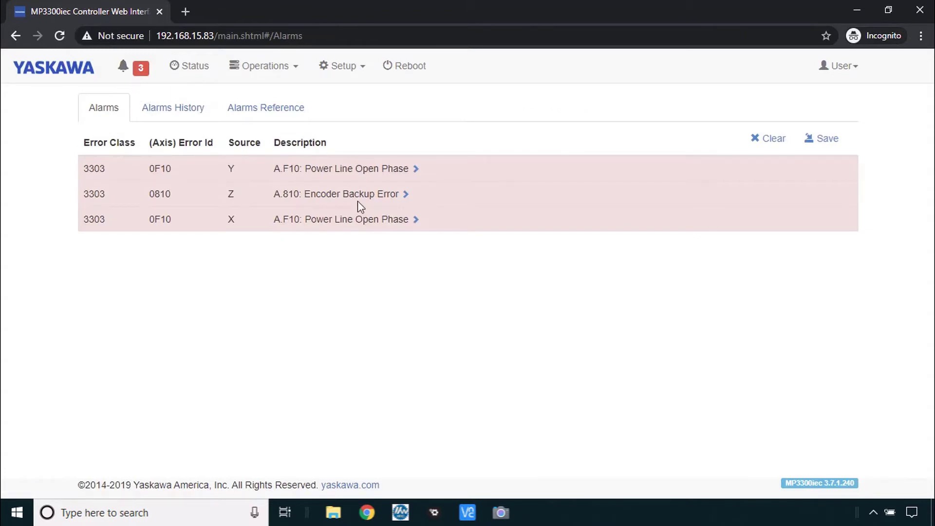
mouse_move(357, 232)
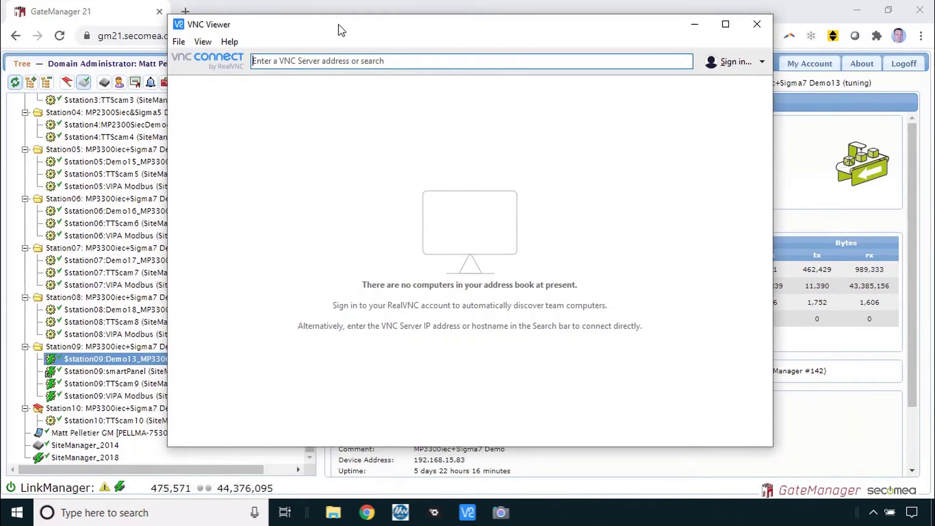
Enter the VNC password with Remember password and connect to server 192.168.15.198
text(192.168.15.198)
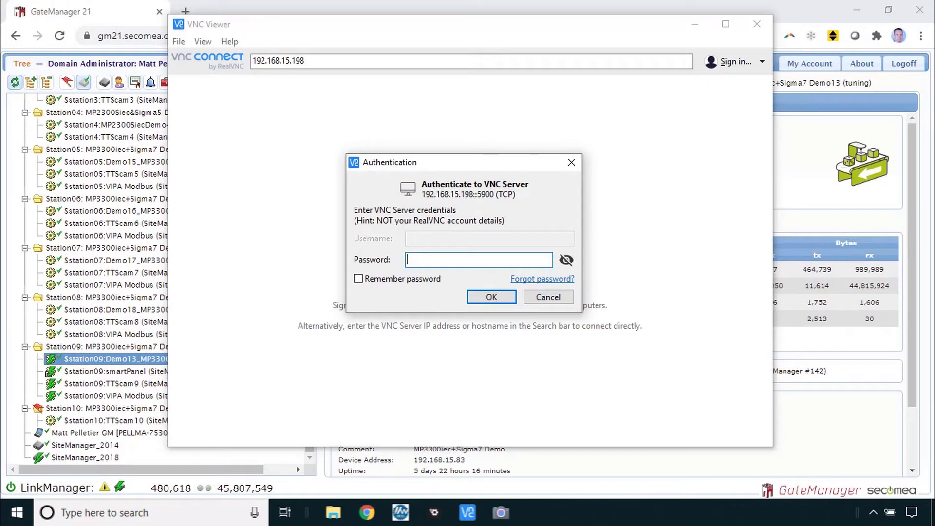
text(•)
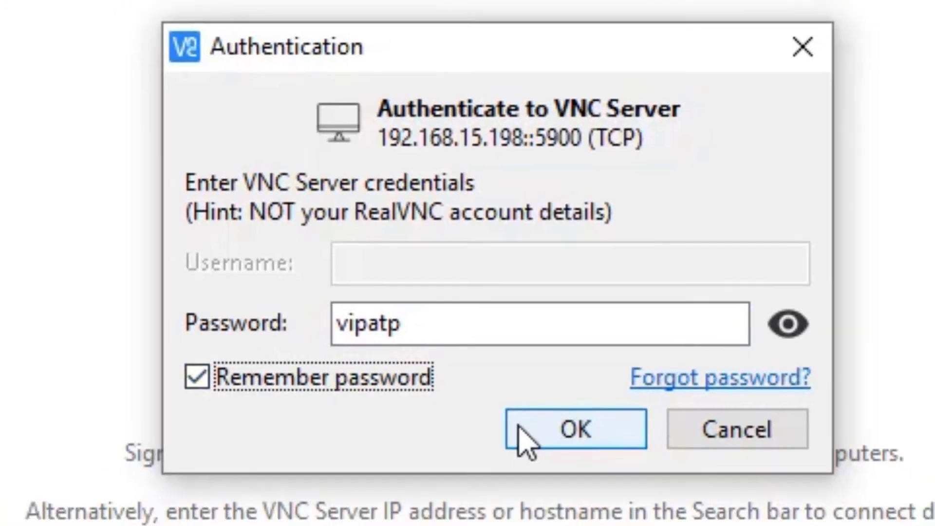
click(576, 428)
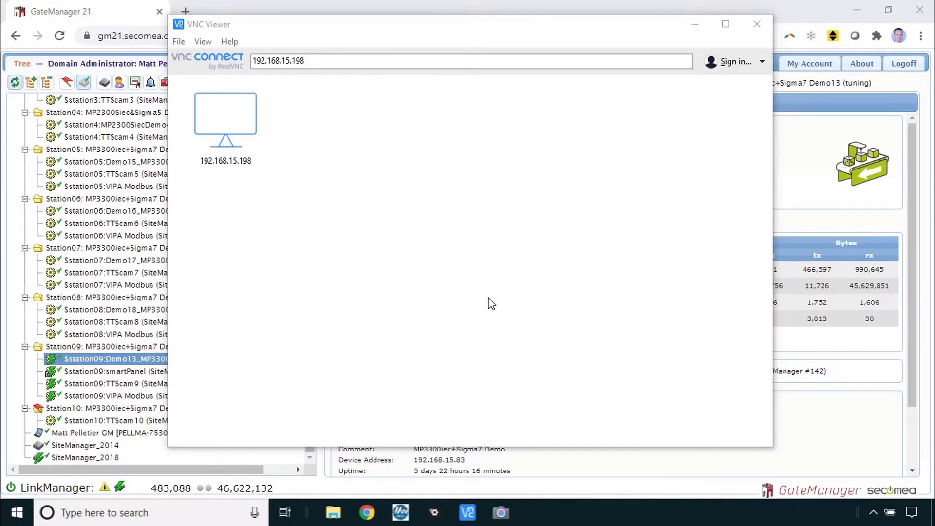
double_click(225, 116)
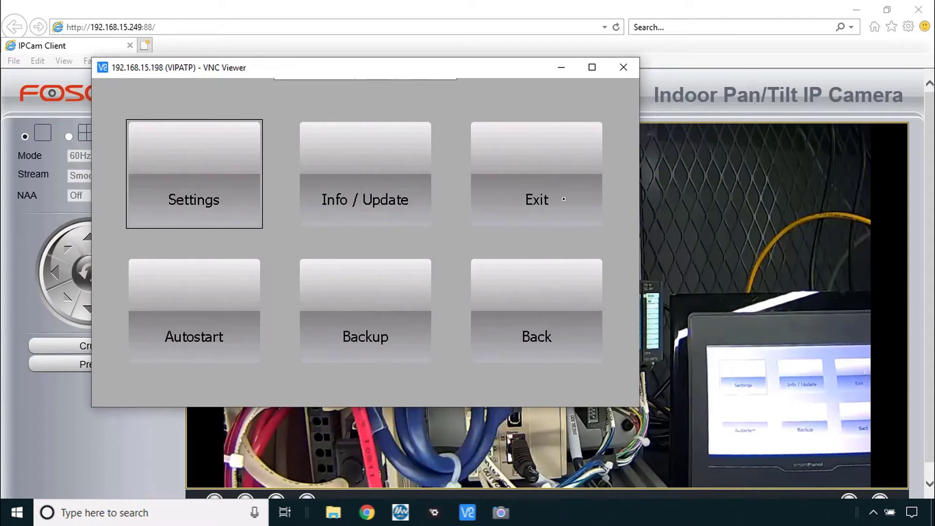
mouse_move(393, 143)
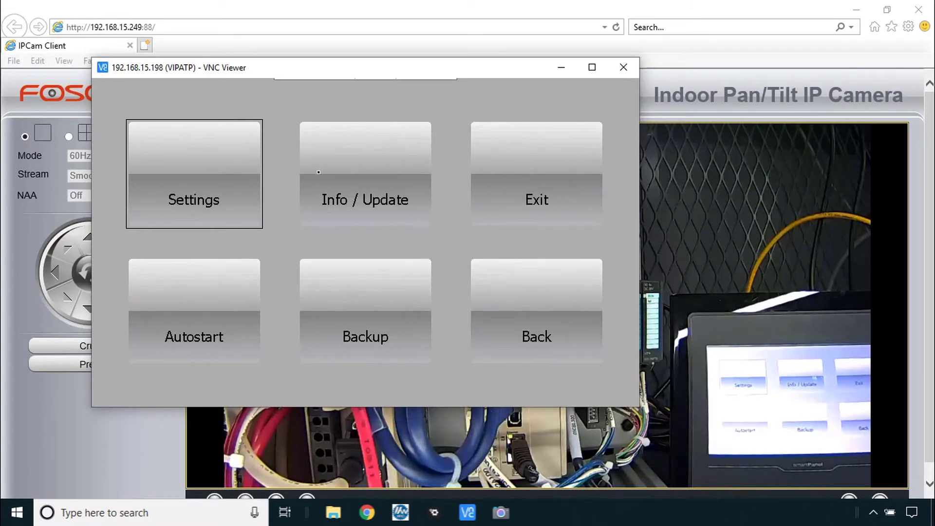
mouse_move(315, 214)
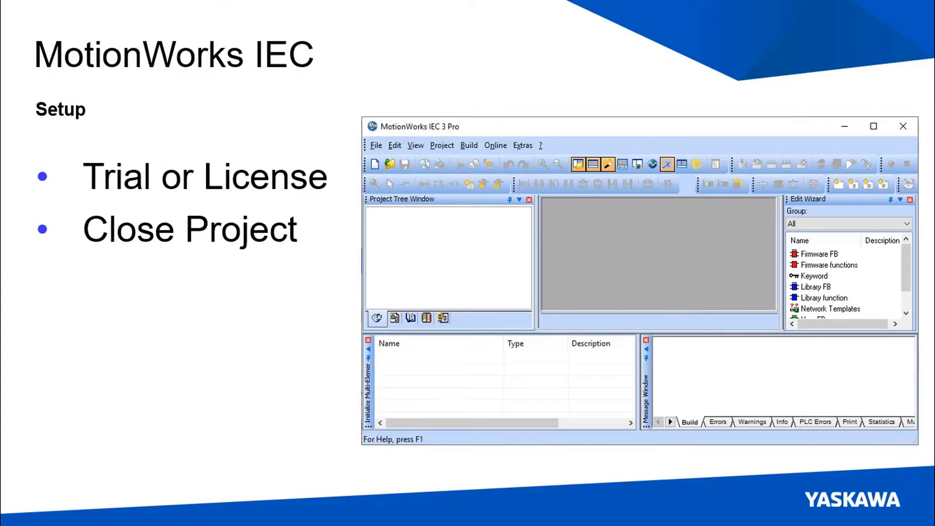
View the MotionWorks IEC 3 Pro version 3.7.1.33 in the Info box and dismiss it
click(873, 126)
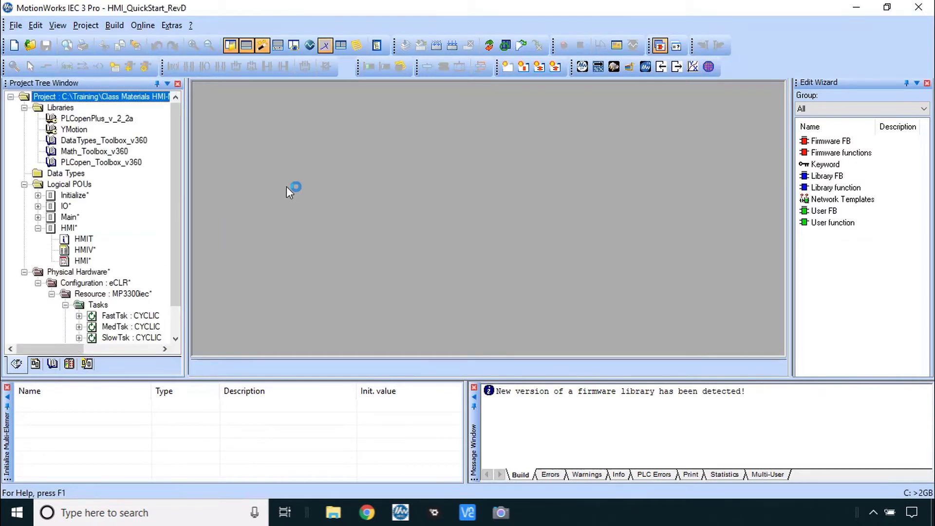
mouse_move(321, 169)
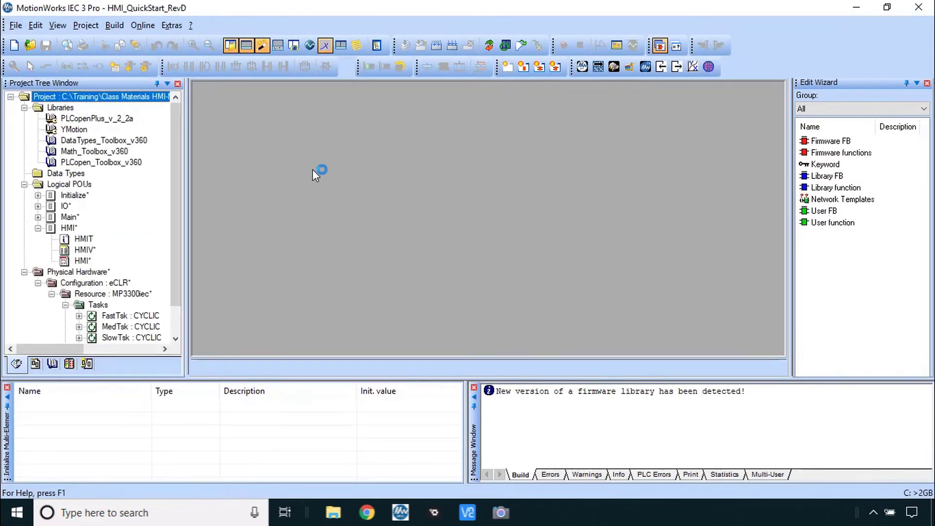
click(190, 25)
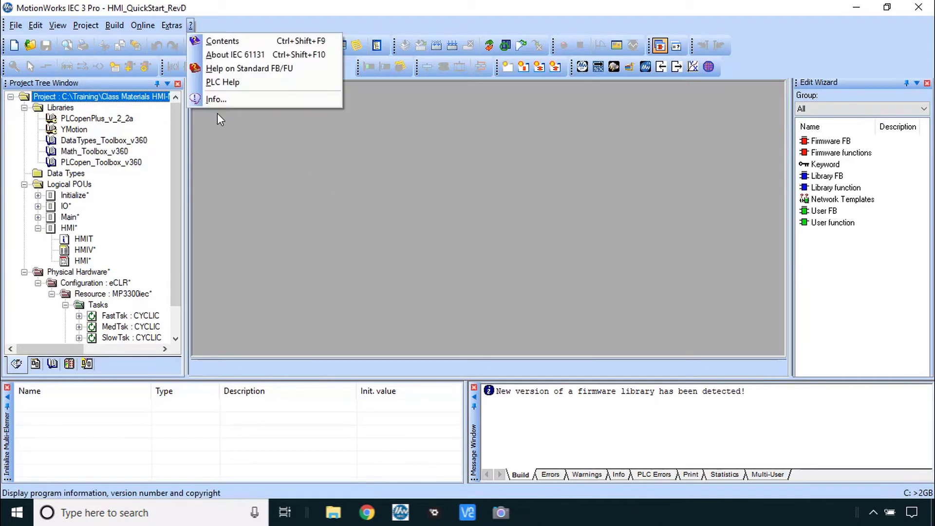
click(235, 54)
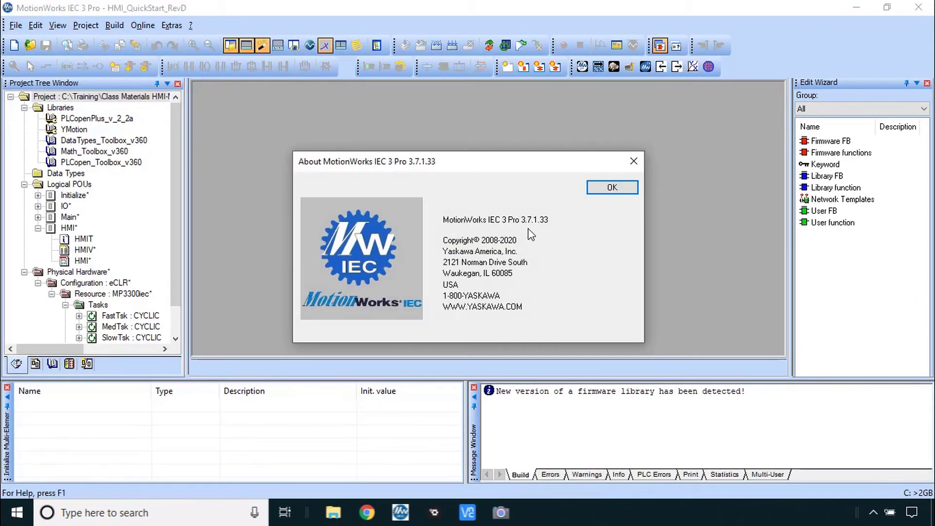
mouse_move(565, 234)
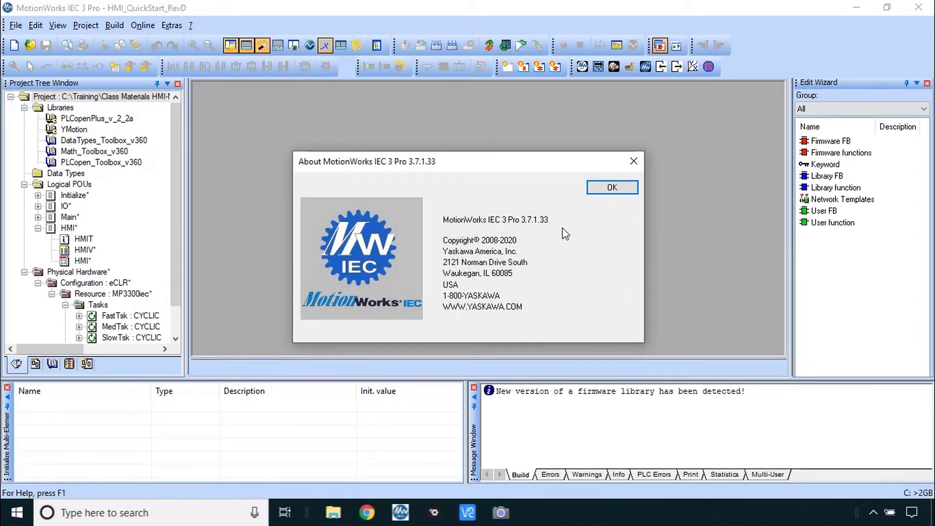
click(612, 187)
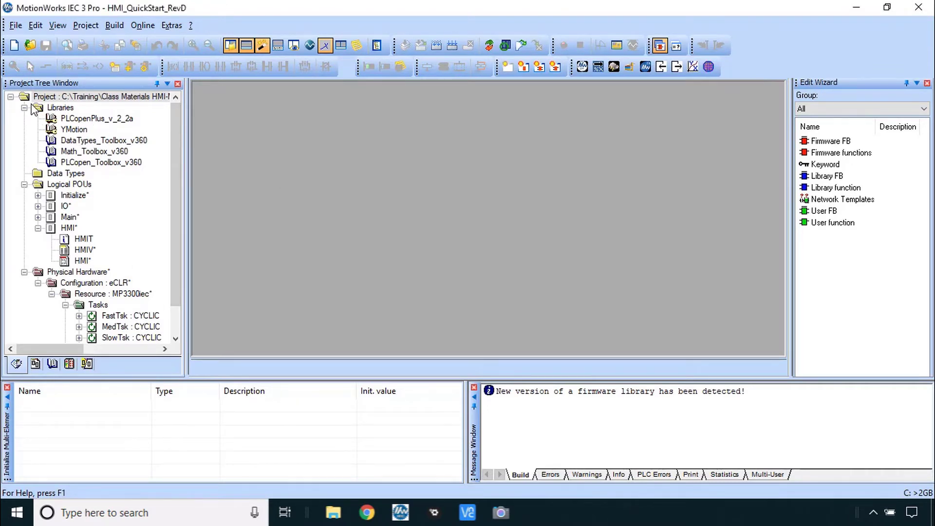
Close the HMI_QuickStart_RevD project from the File menu
click(15, 25)
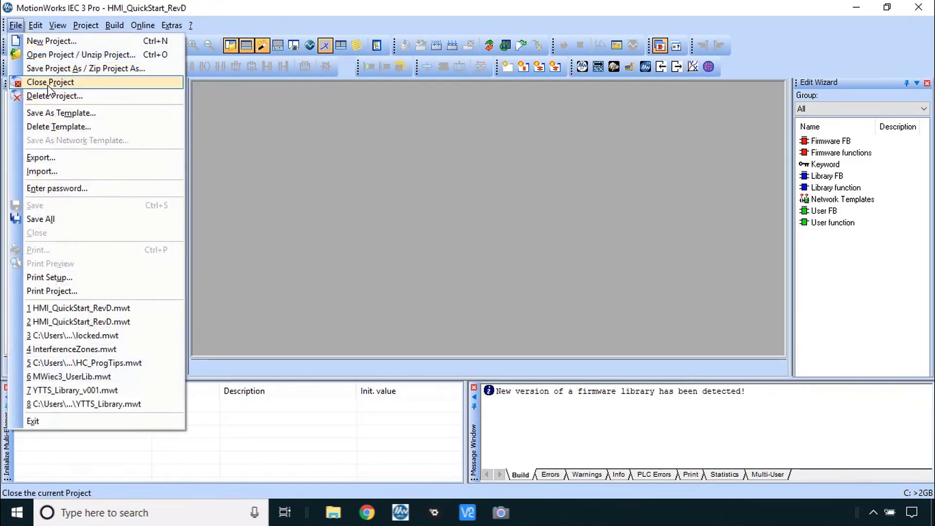
click(50, 82)
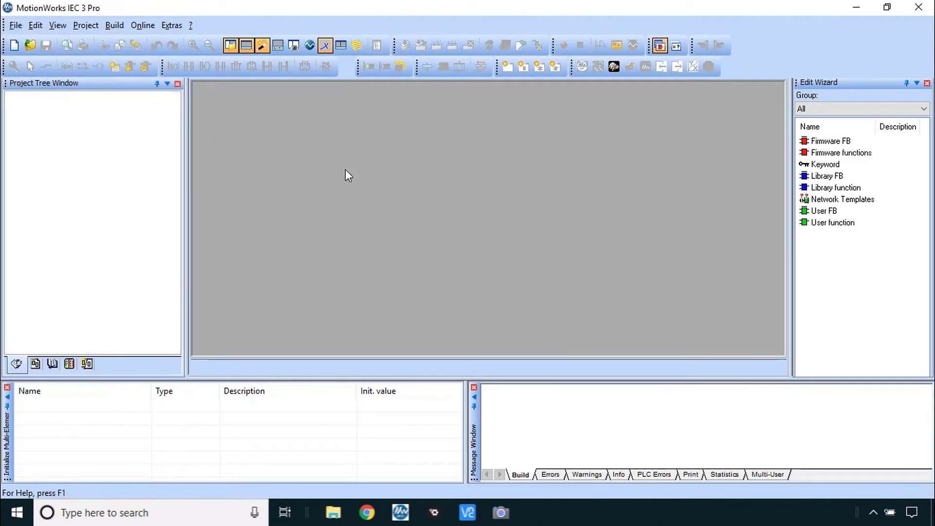
mouse_move(331, 242)
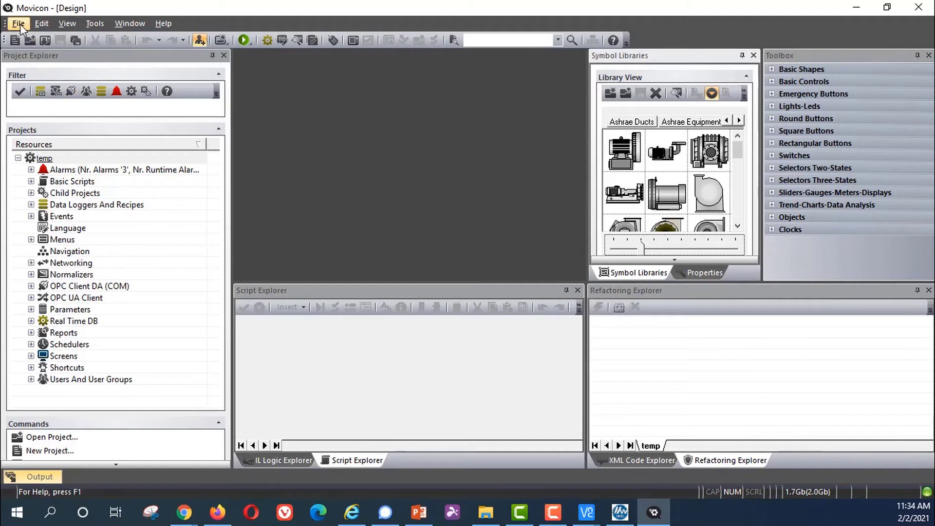
Close the temp project via File > Close
click(17, 24)
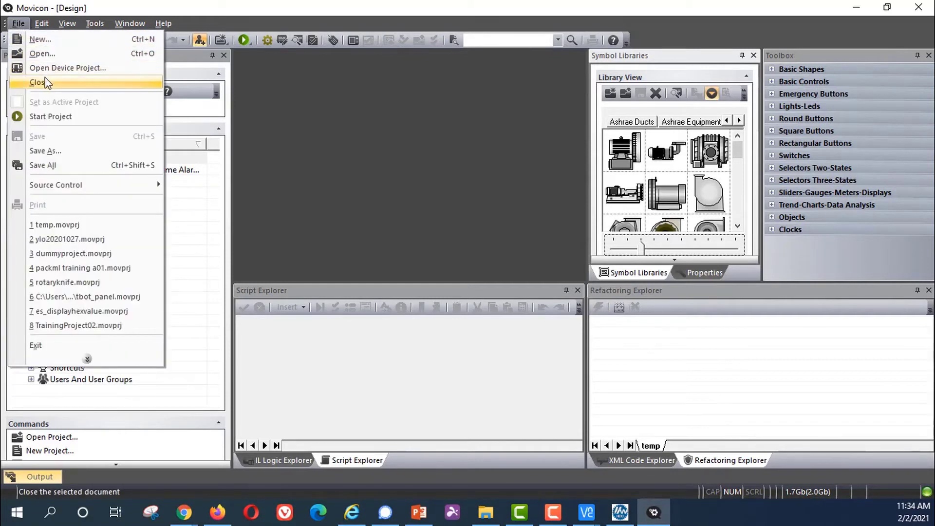
click(38, 82)
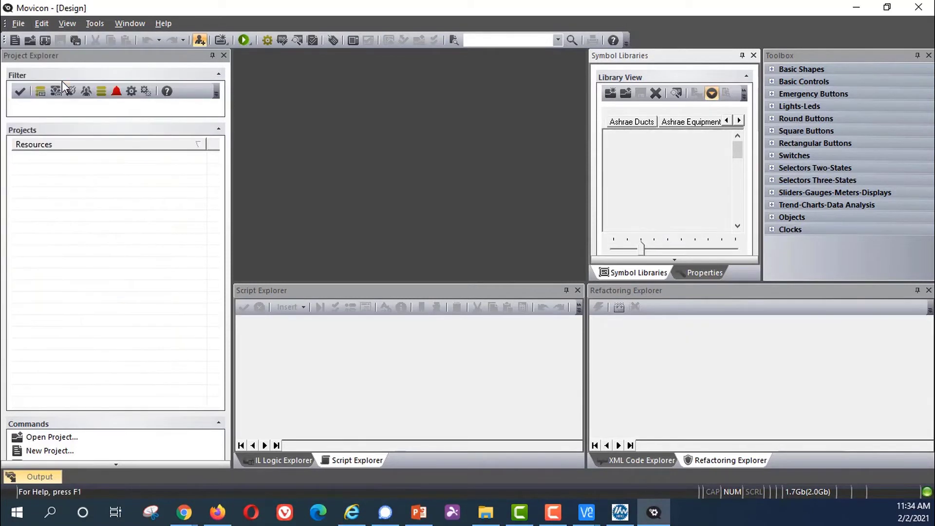
click(692, 122)
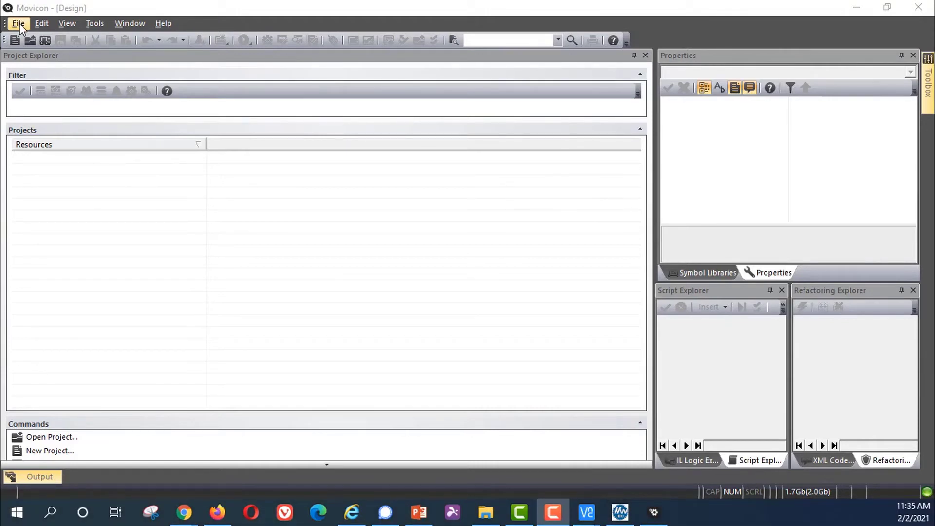
Create a new Empty Project named Overview with default 800x600 white screen and finish
click(18, 23)
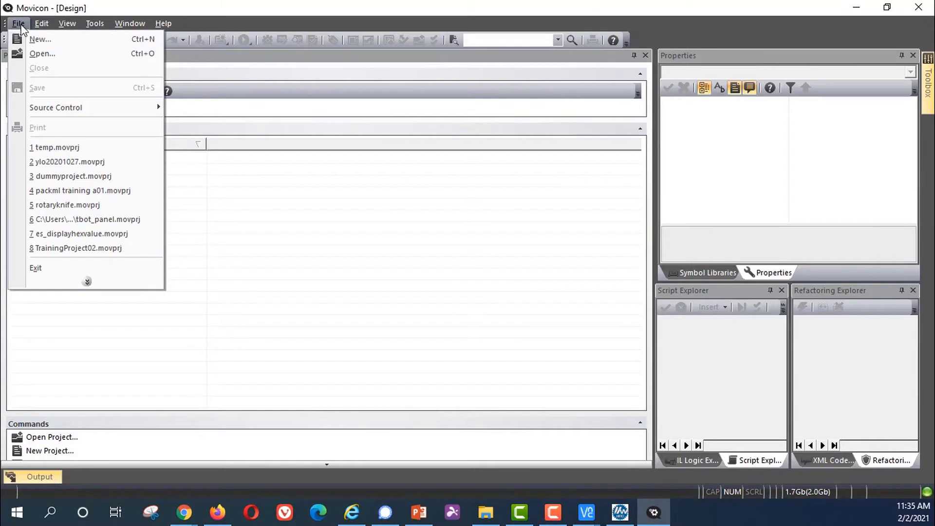
click(40, 39)
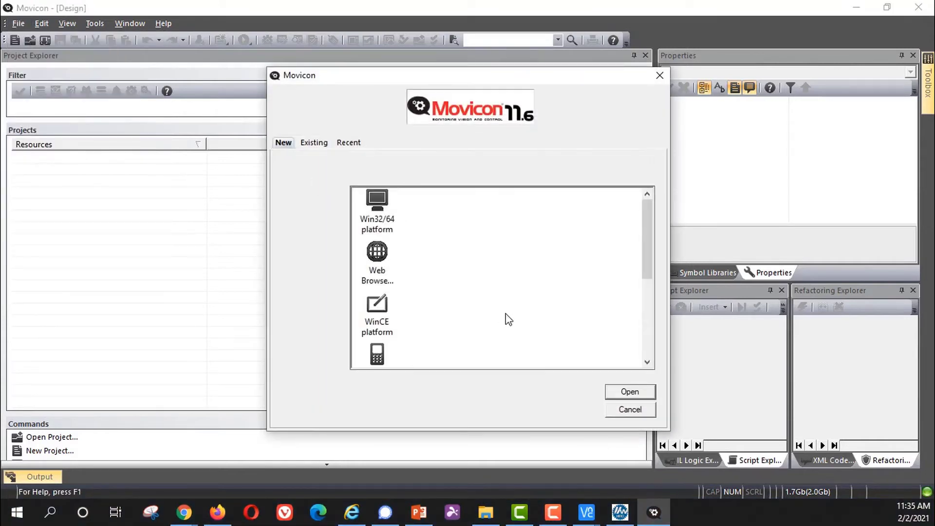
scroll(down, 3)
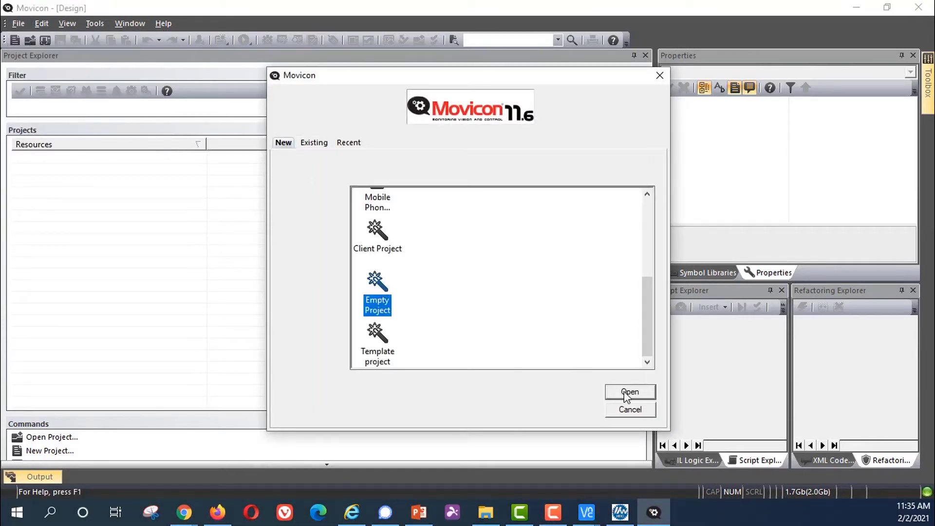
click(629, 391)
text(Overview)
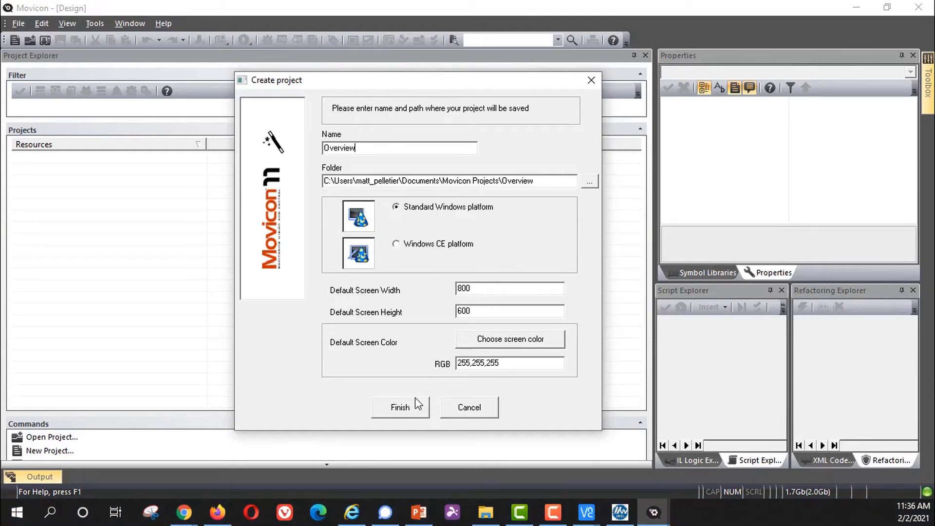
click(400, 408)
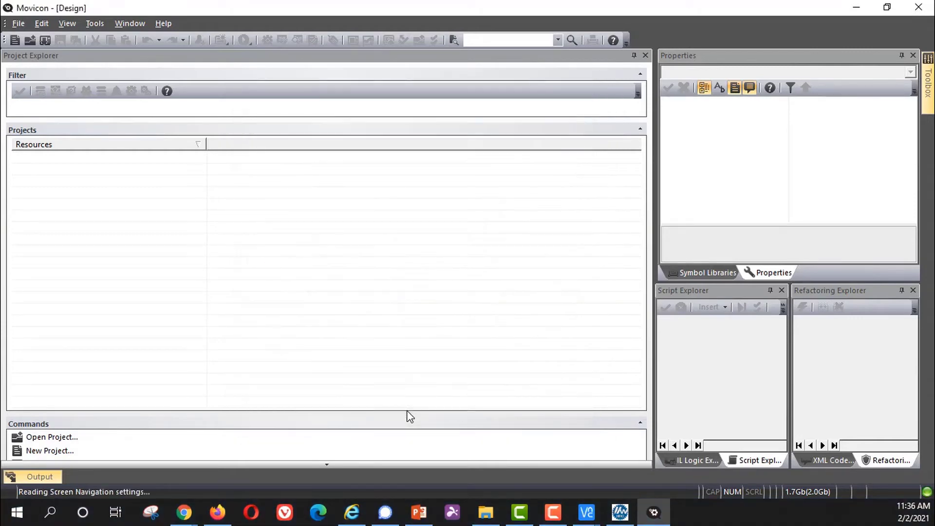
click(52, 437)
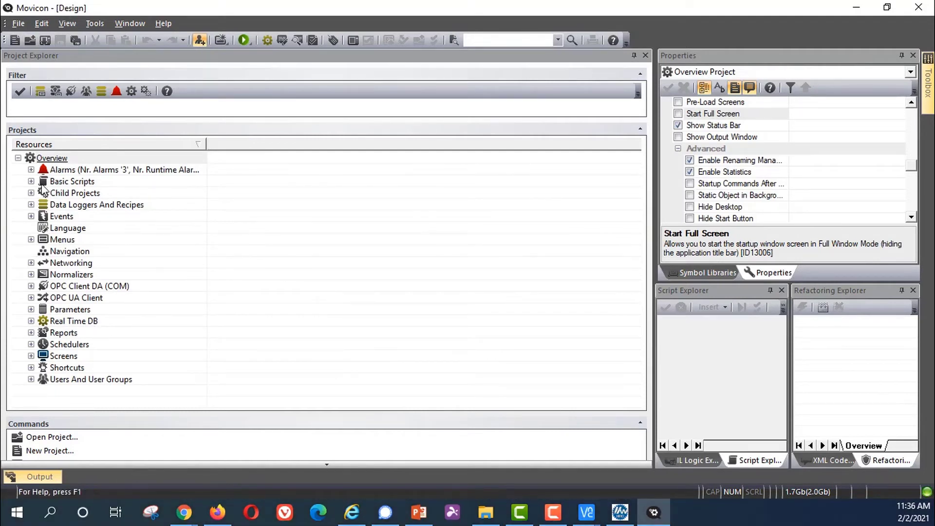
Add a new screen resource under Screens, keeping the default name Screen1
click(64, 356)
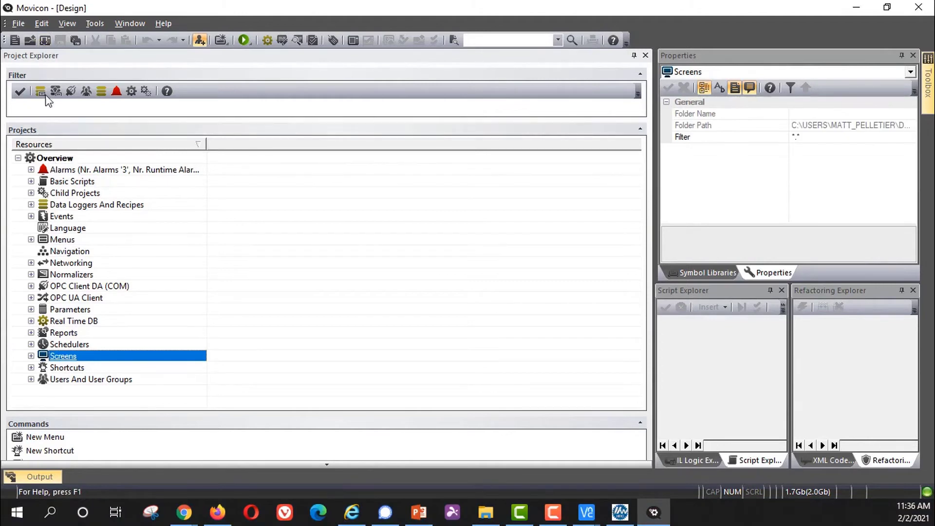
right_click(63, 356)
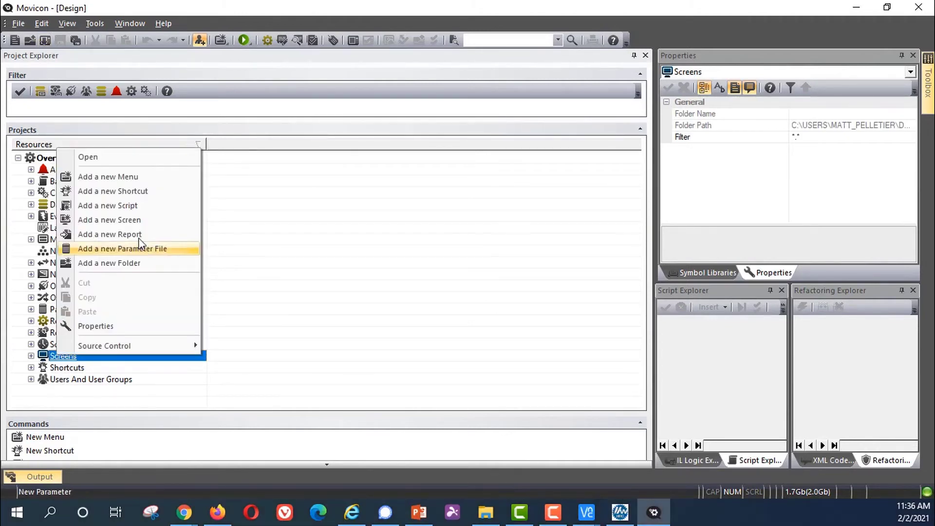
click(109, 219)
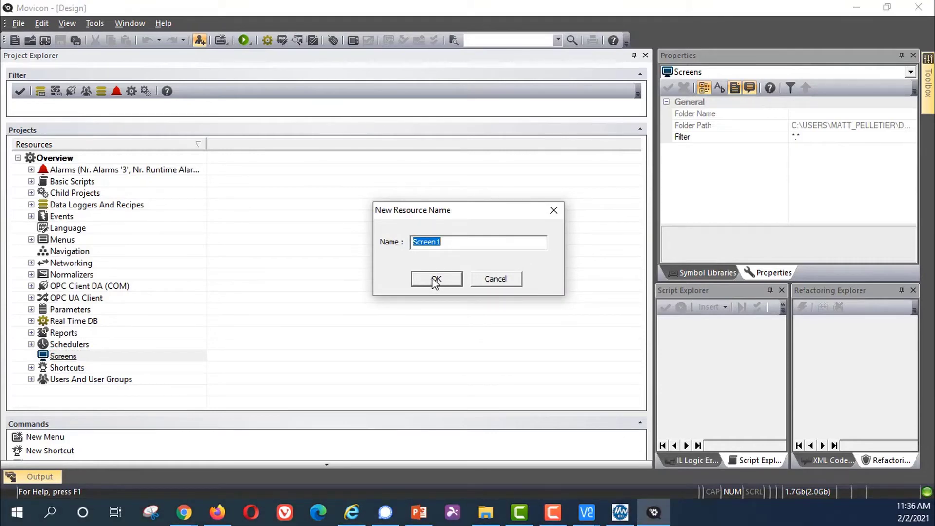
click(436, 279)
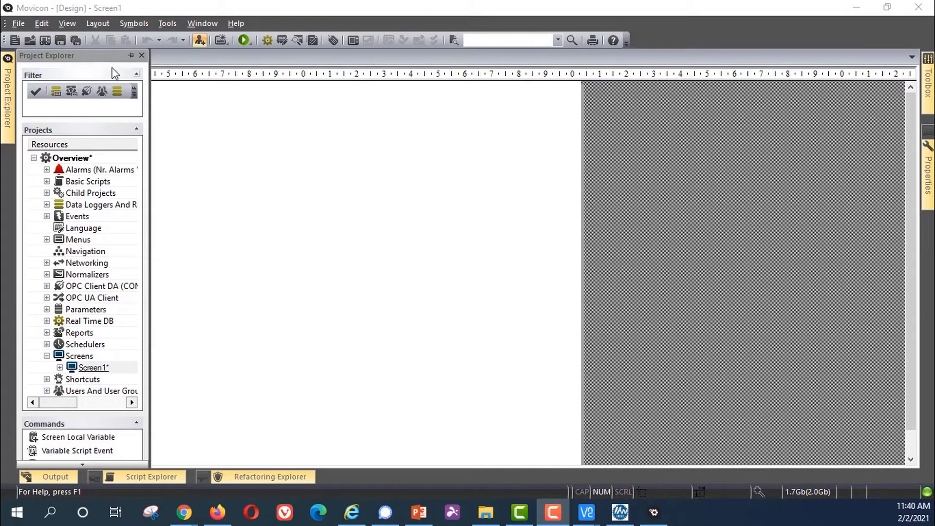
mouse_move(130, 54)
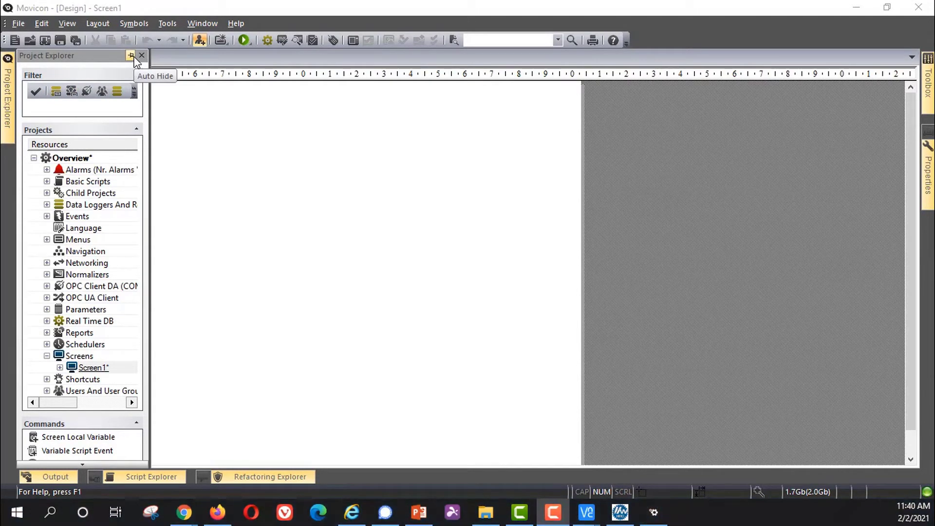
Dock the Project Explorer and Toolbox beside the screen and browse the Basic Shapes category
click(130, 55)
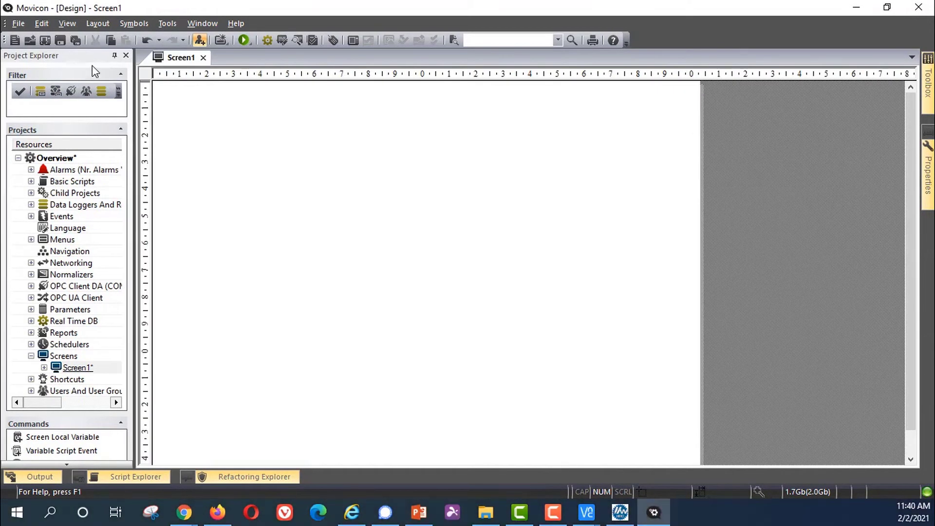
mouse_move(393, 115)
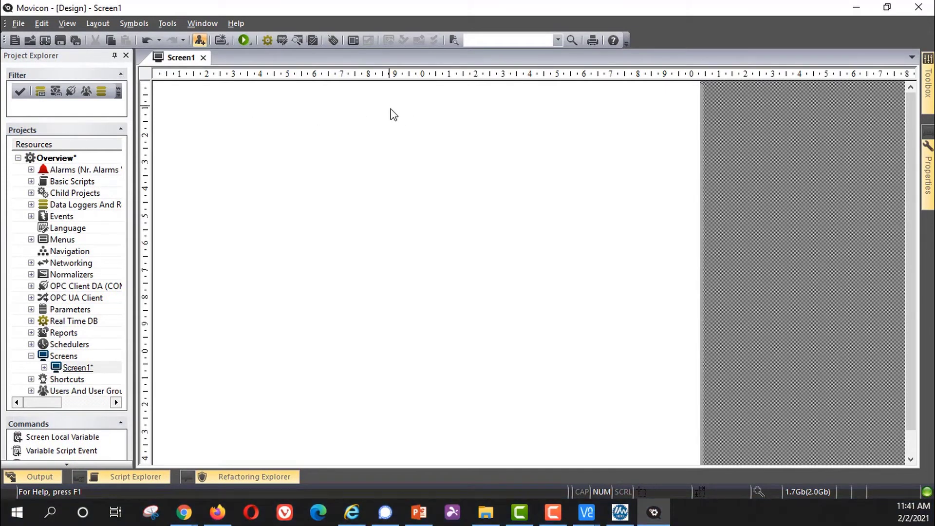
mouse_move(905, 177)
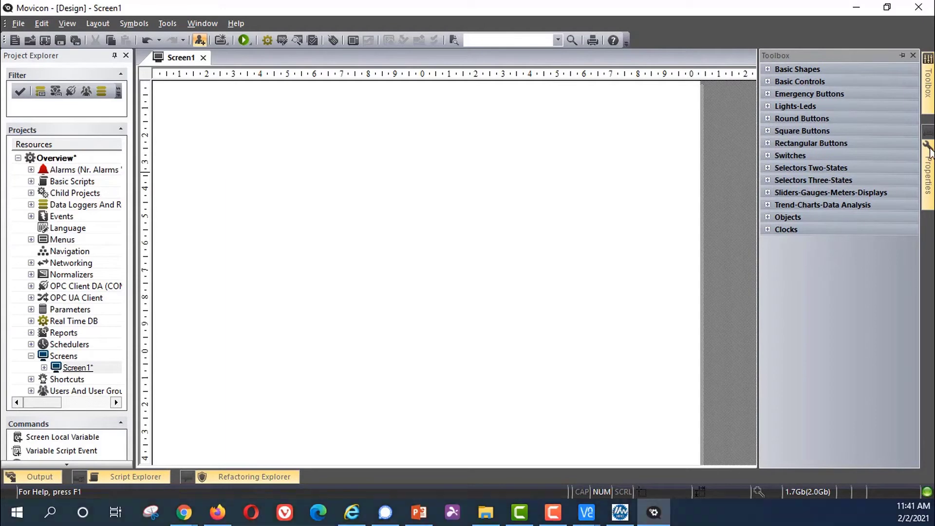
click(902, 56)
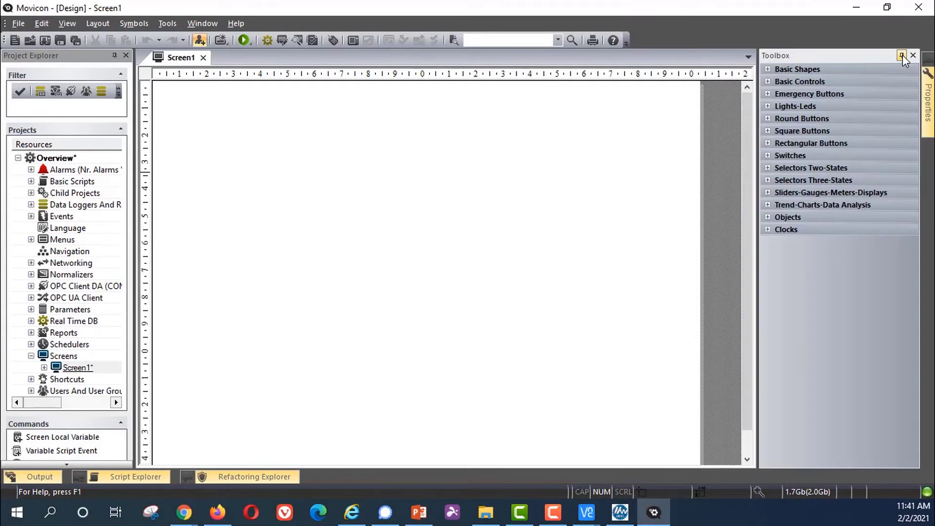
click(902, 56)
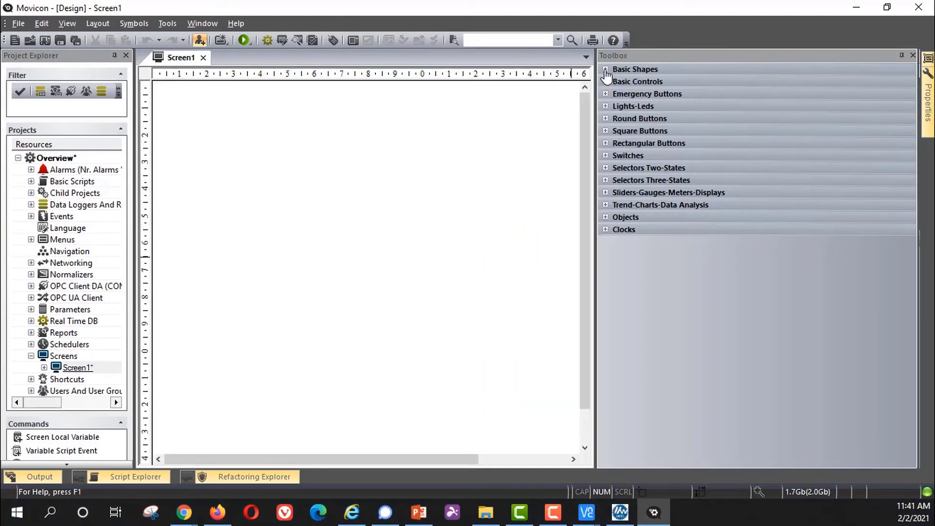
click(634, 69)
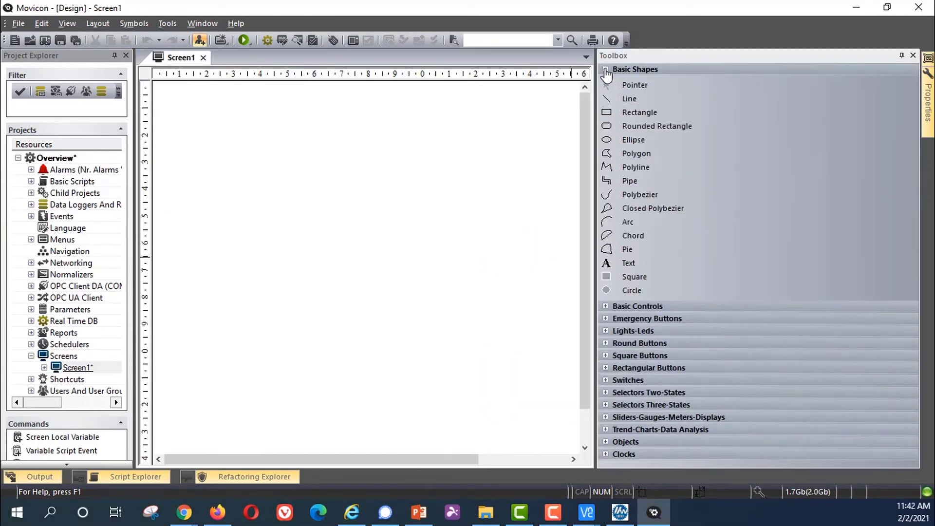
click(637, 82)
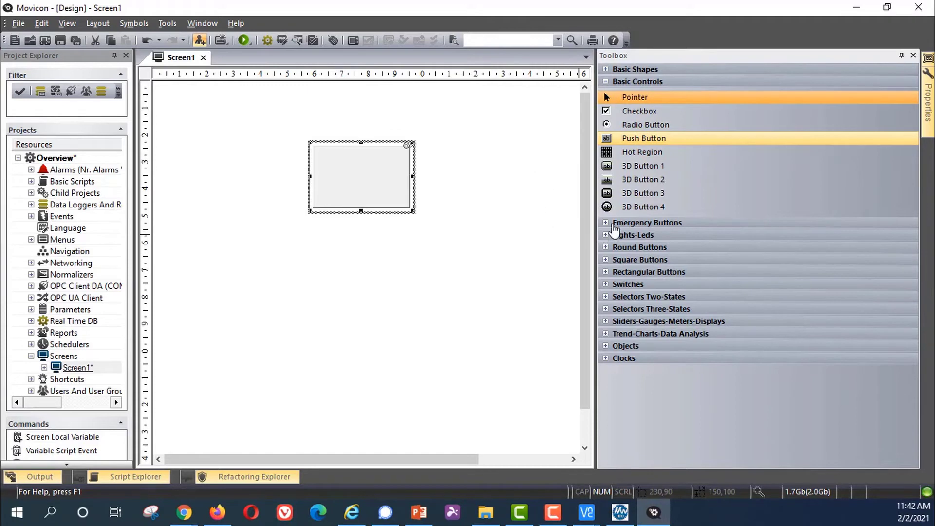
Place emergency, light and rectangular buttons from the Emergency Buttons and Rectangular Buttons categories
click(647, 223)
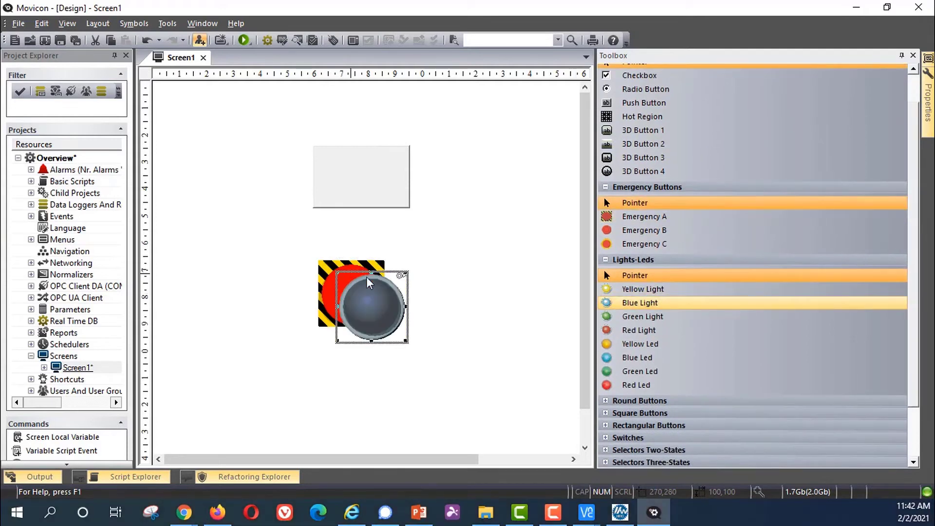
scroll(down, 3)
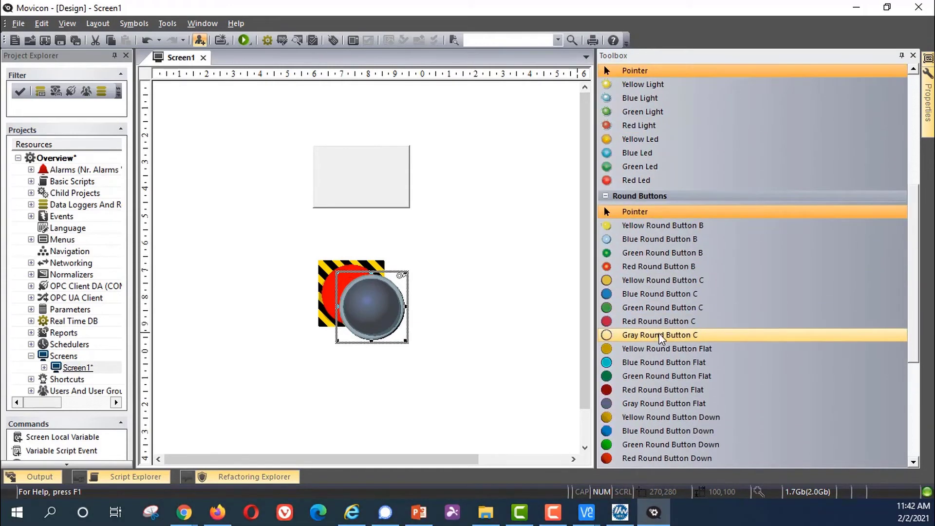
scroll(down, 3)
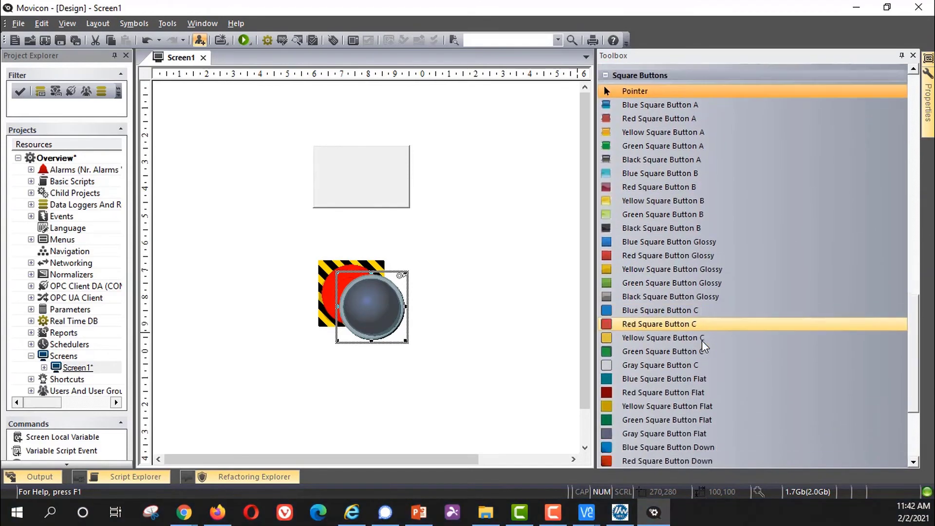
scroll(down, 3)
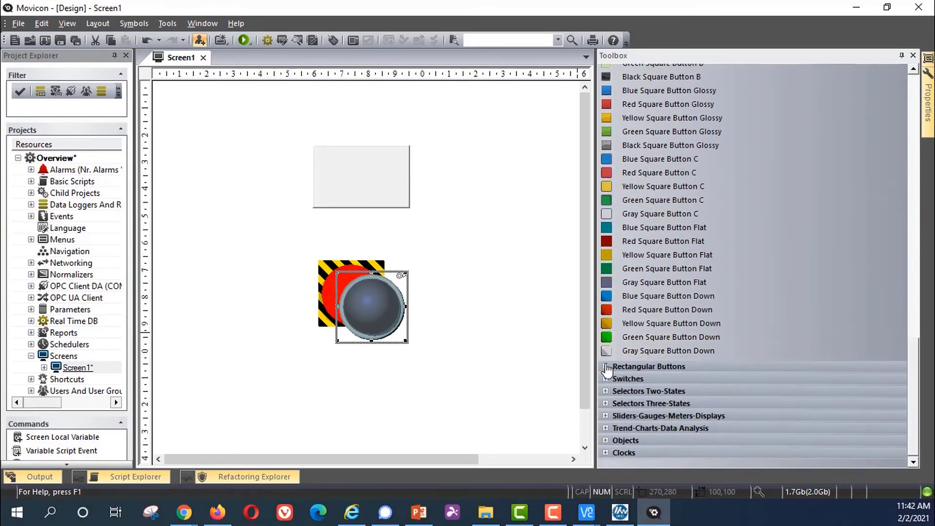
click(650, 366)
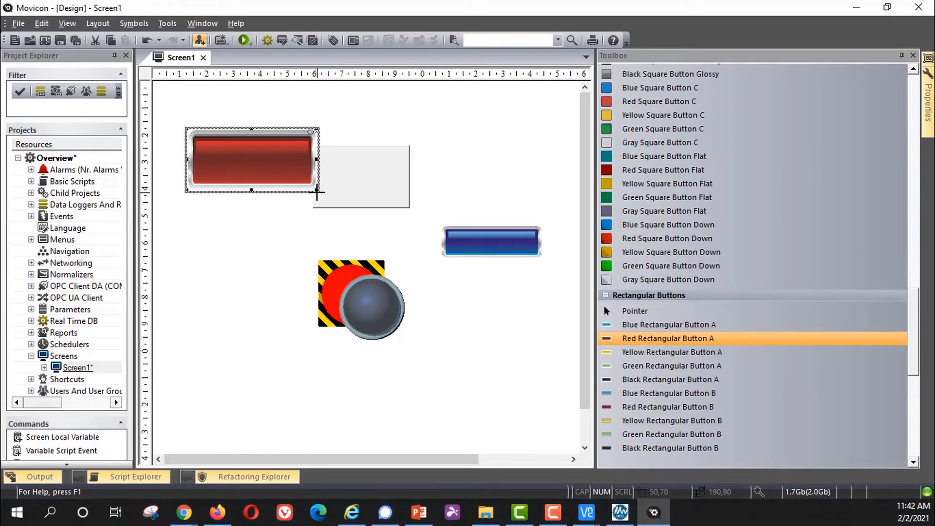
click(635, 311)
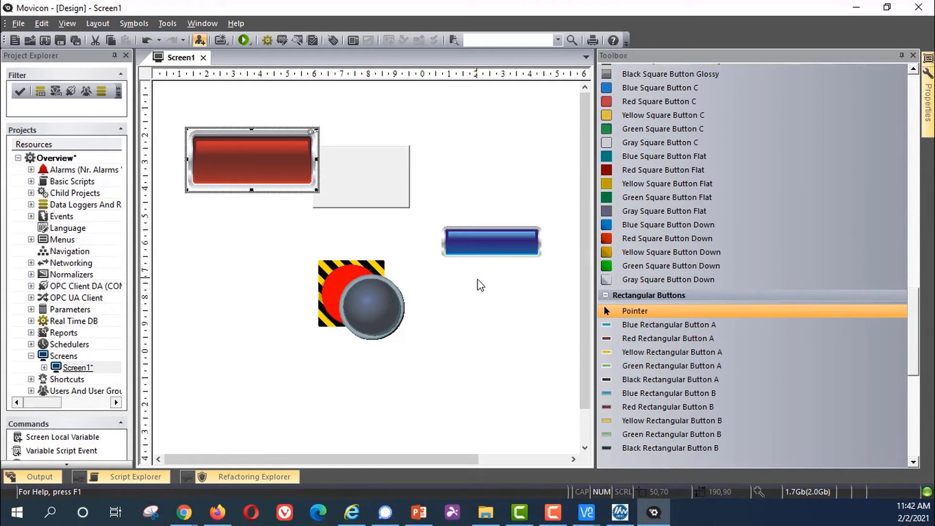
scroll(down, 3)
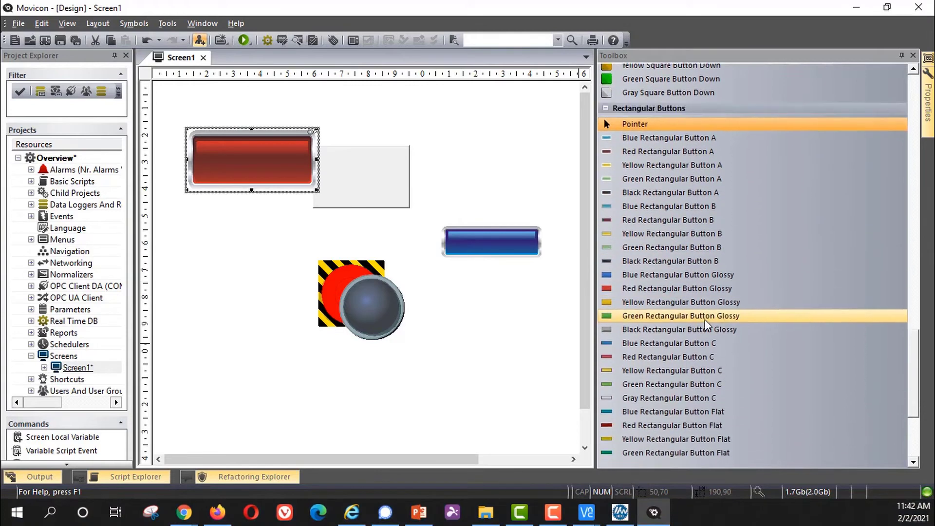
scroll(down, 3)
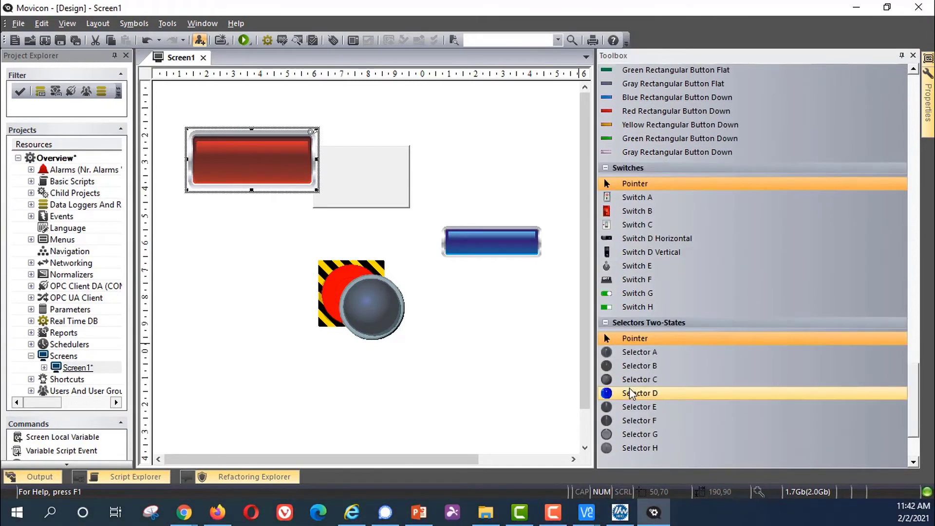
scroll(down, 3)
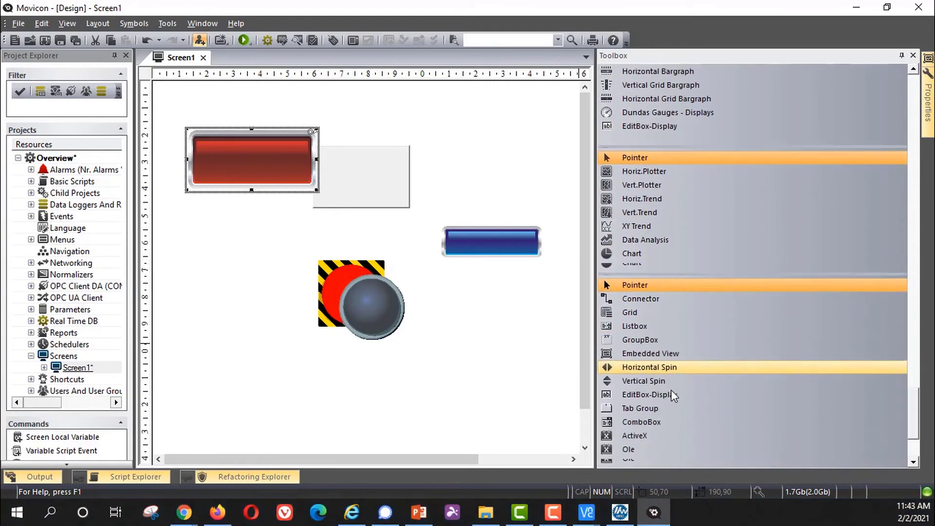
scroll(down, 3)
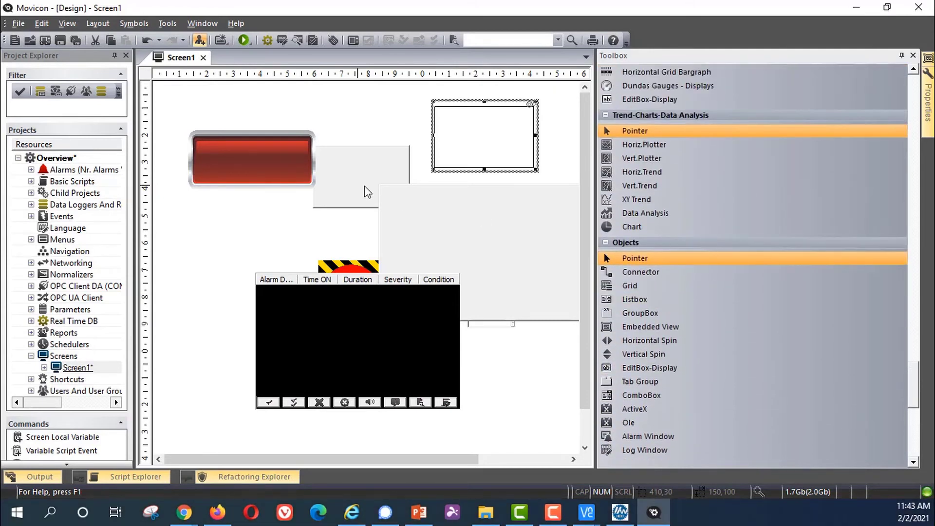
mouse_move(641, 157)
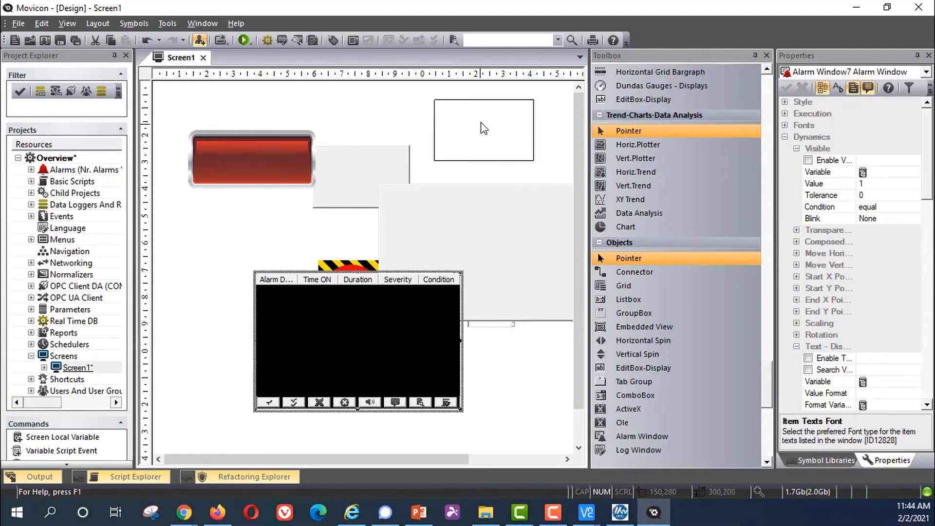
Select the group box and the tab group to show their size properties
click(483, 129)
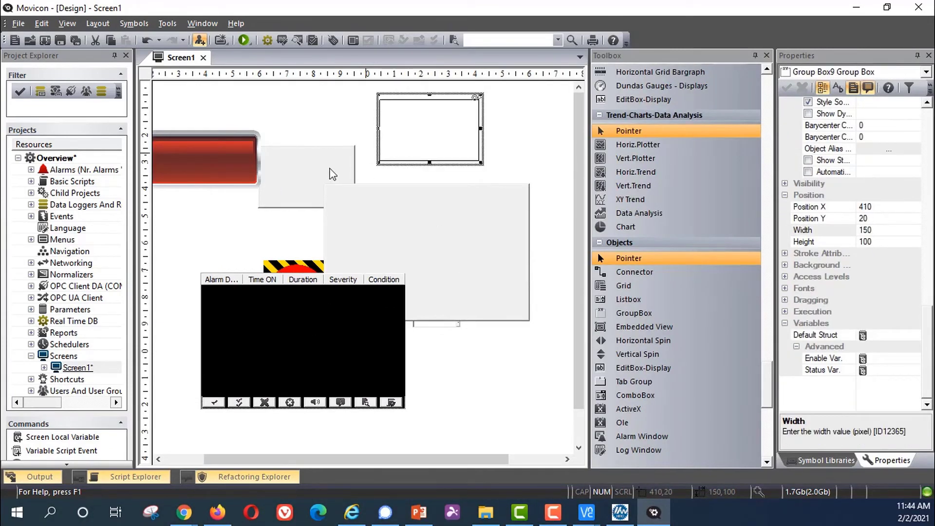
click(430, 247)
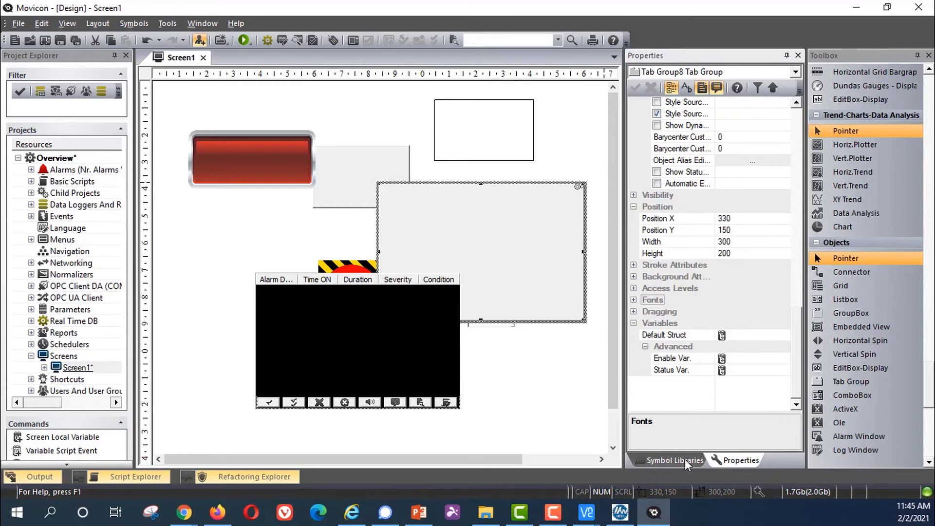
Browse the Symbol Libraries into General and the Icons category
click(670, 460)
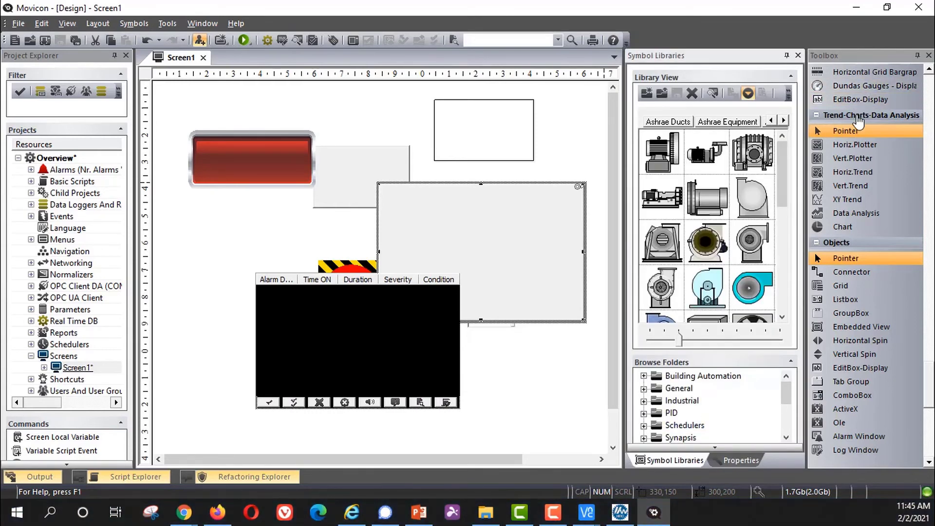
mouse_move(727, 110)
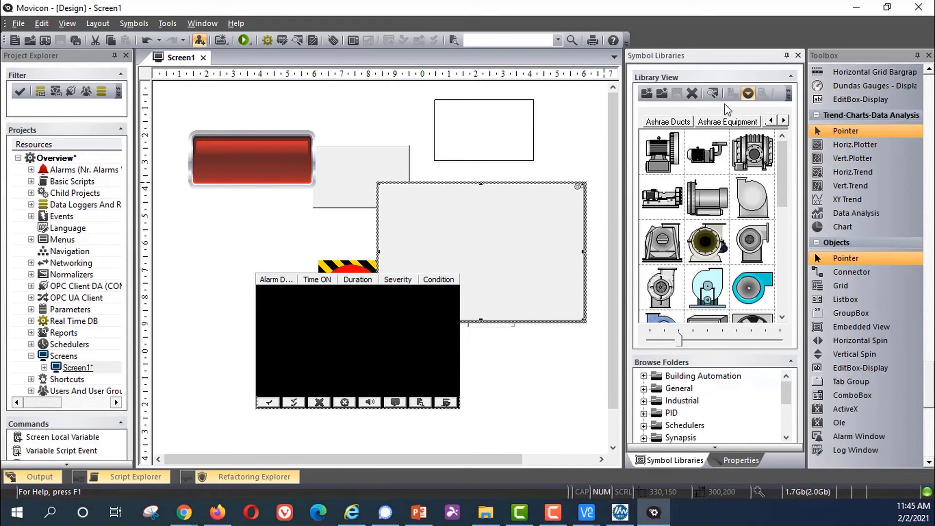
mouse_move(693, 94)
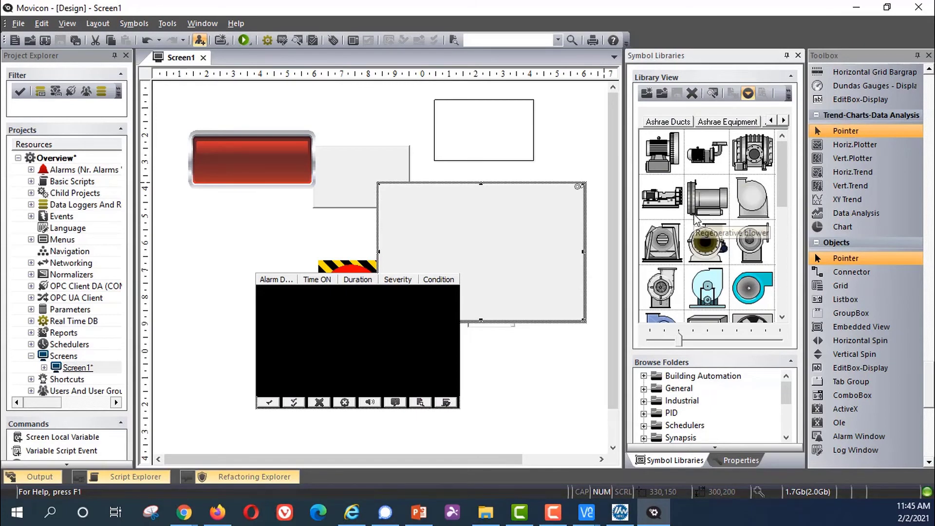
click(784, 121)
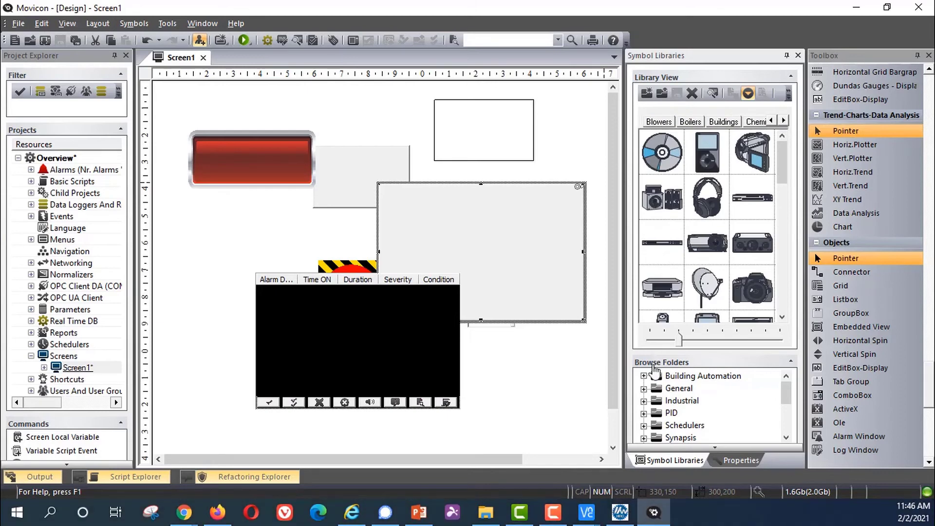
click(678, 376)
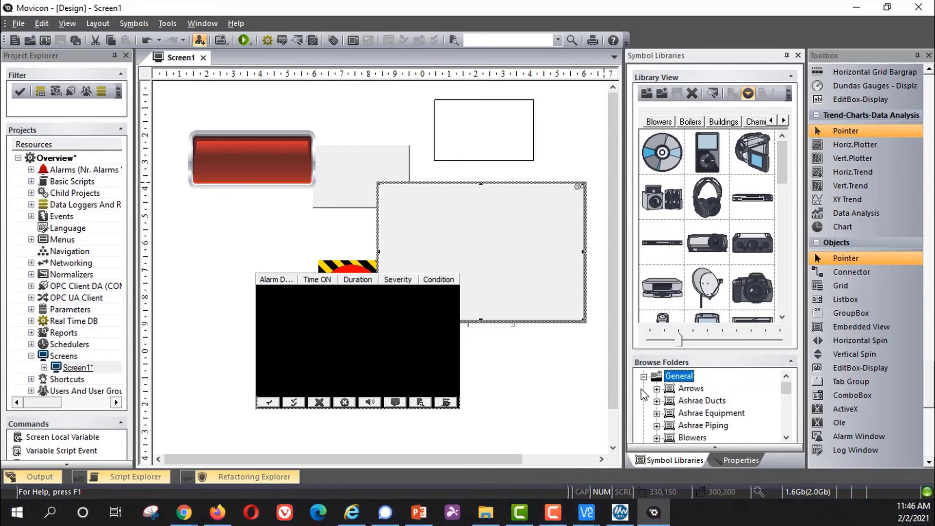
click(699, 413)
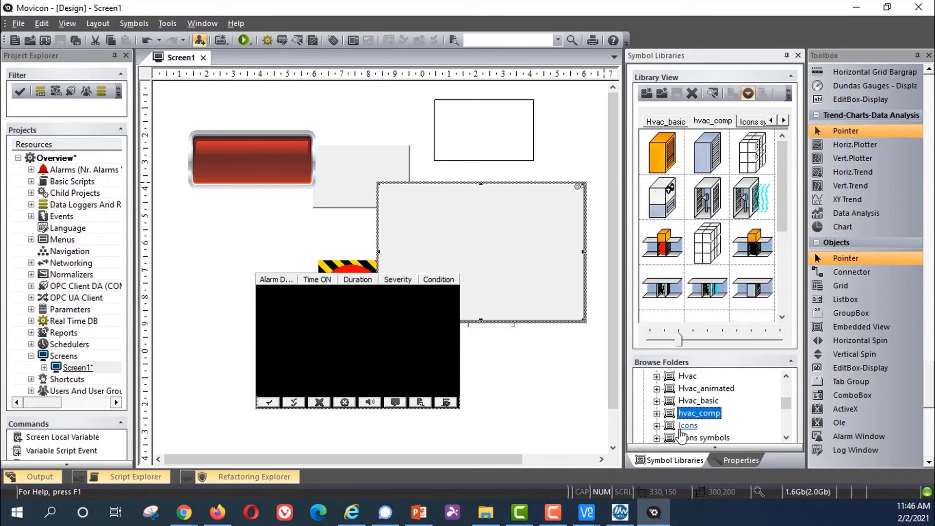
click(688, 426)
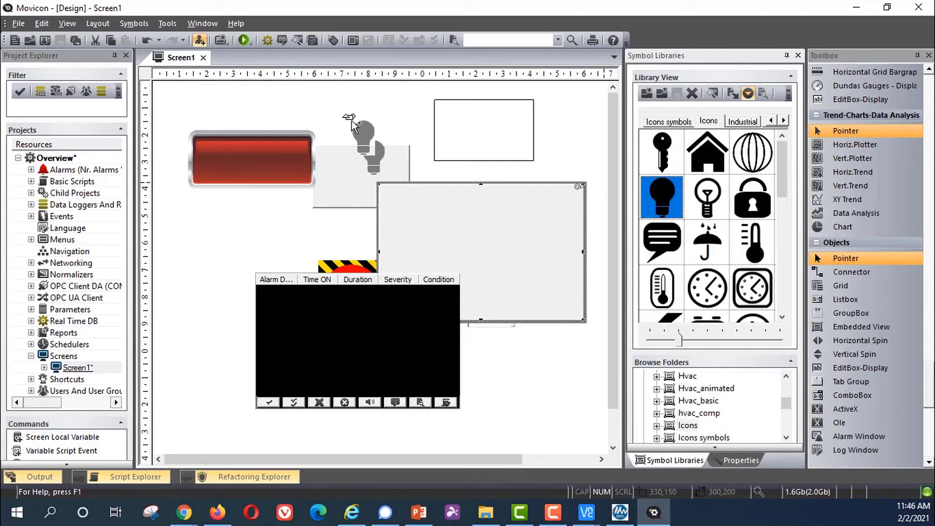
Place the light-bulb icon symbol on Screen1 and show its properties
click(362, 137)
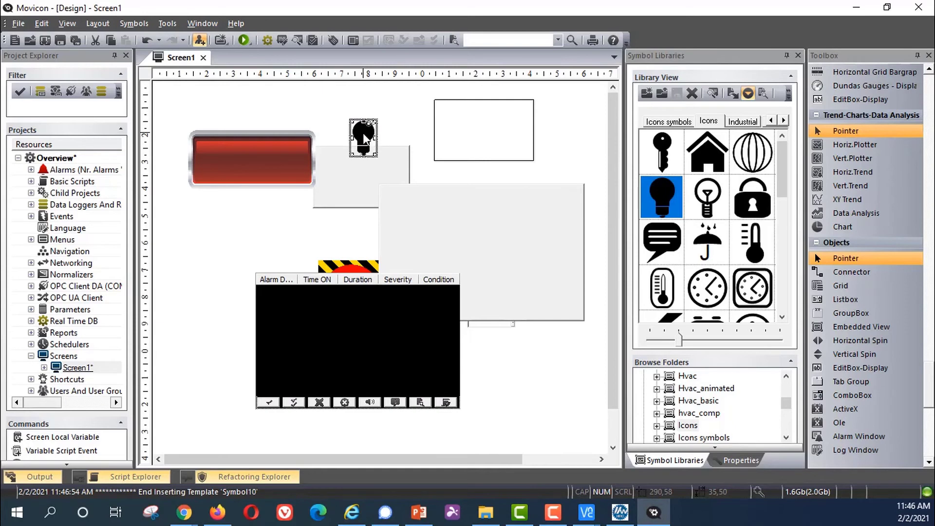
click(740, 459)
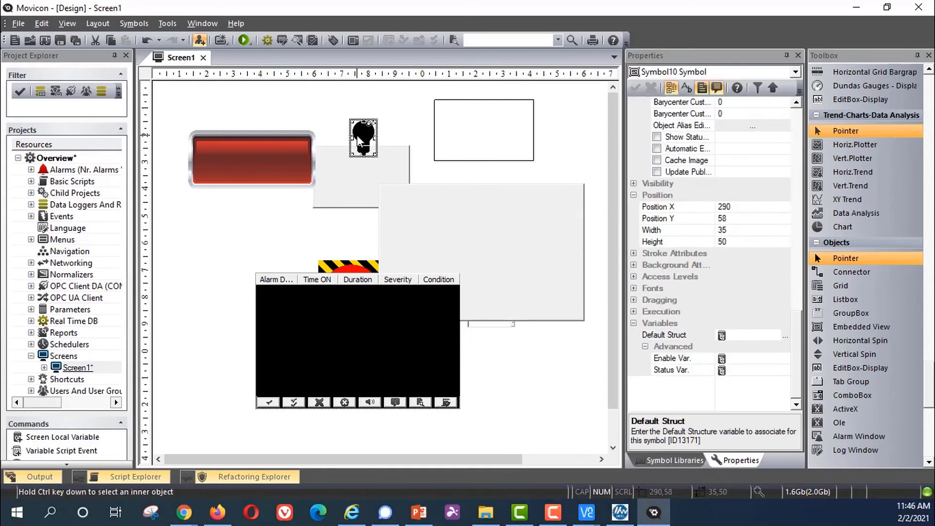
click(673, 460)
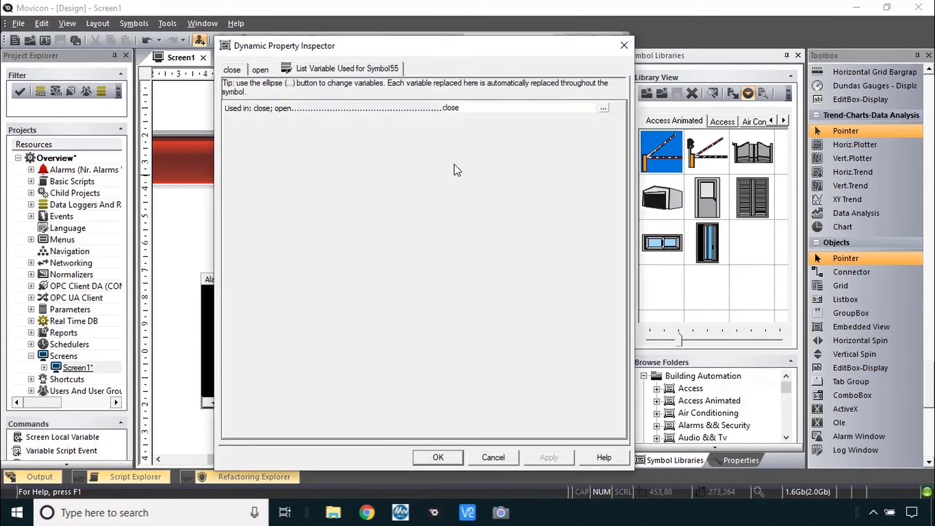
mouse_move(436, 115)
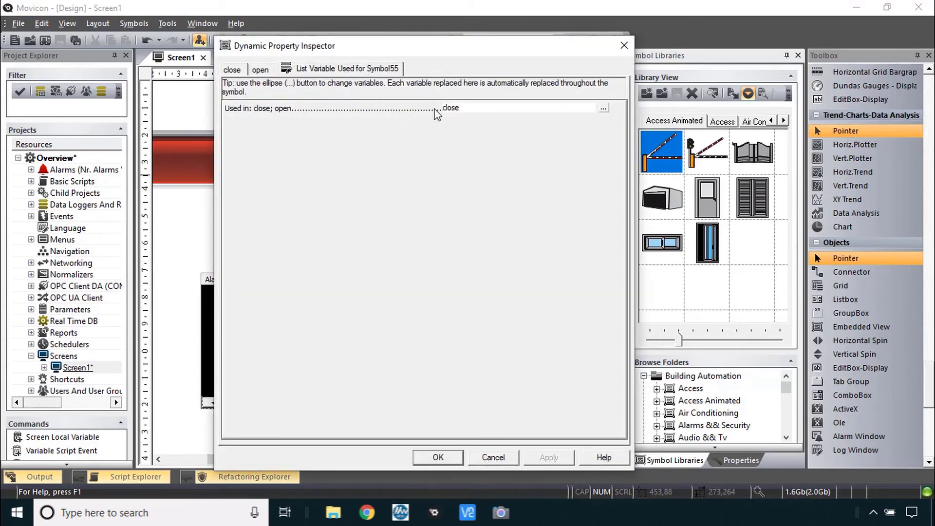
mouse_move(607, 116)
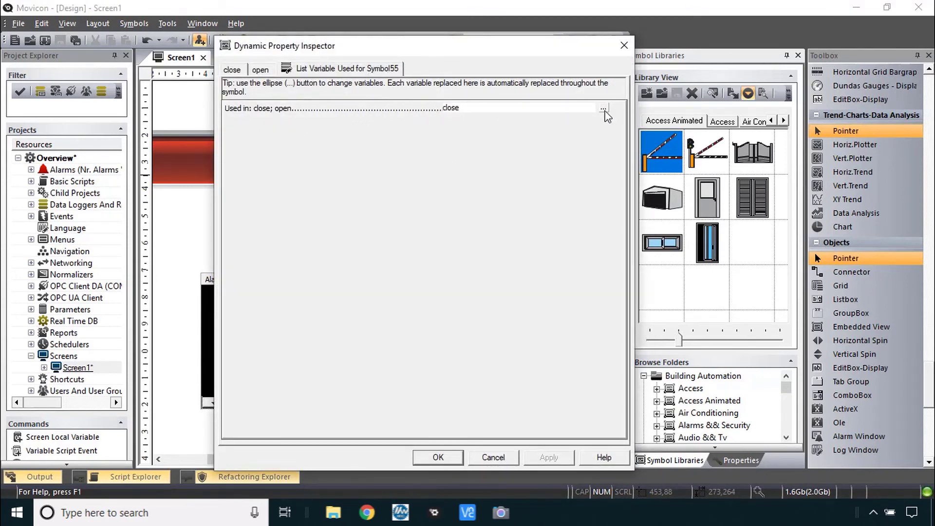
mouse_move(469, 119)
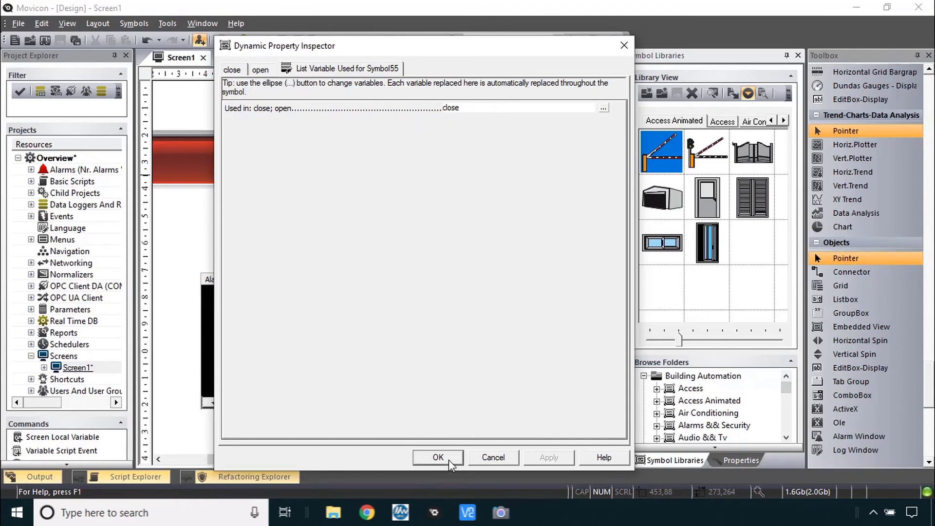
Accept the close variable assignment for the animated barrier-gate symbol
click(437, 458)
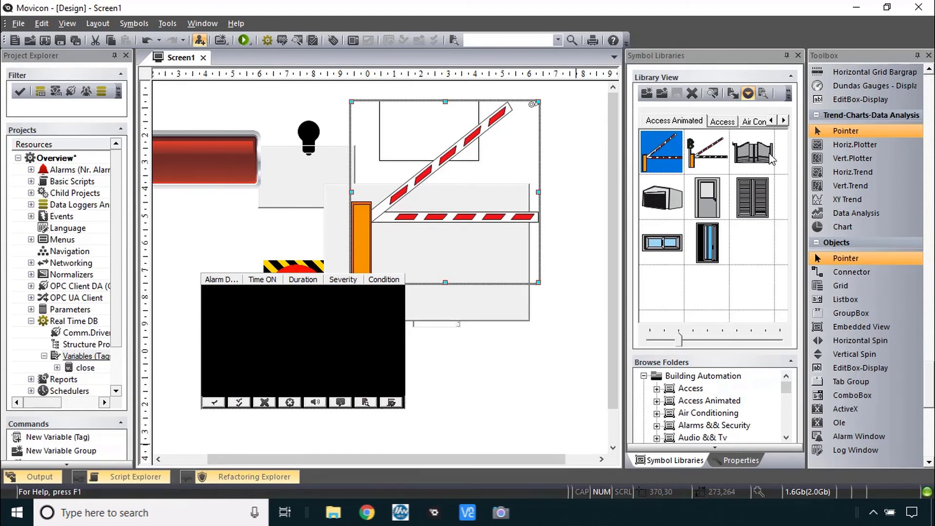
mouse_move(736, 195)
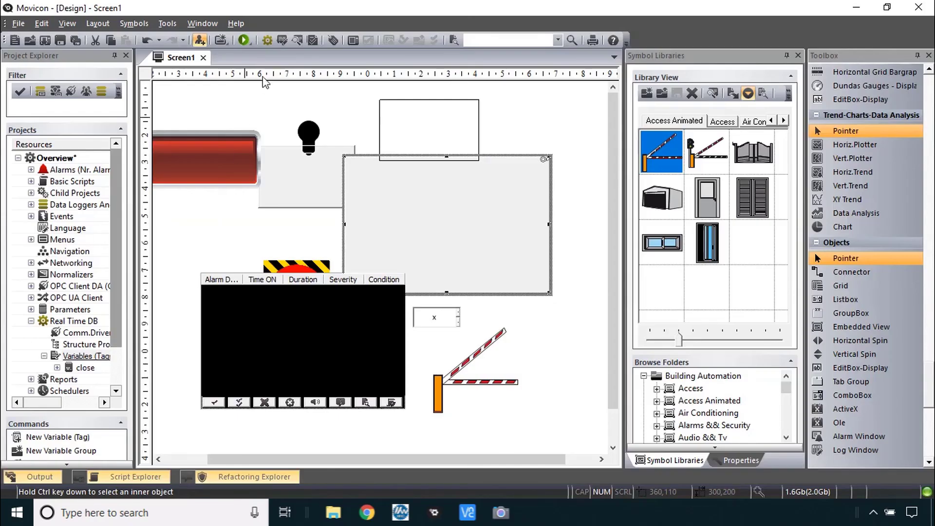
In Tools > Customize Options, turn off 'Menus show recently used commands first'
click(203, 24)
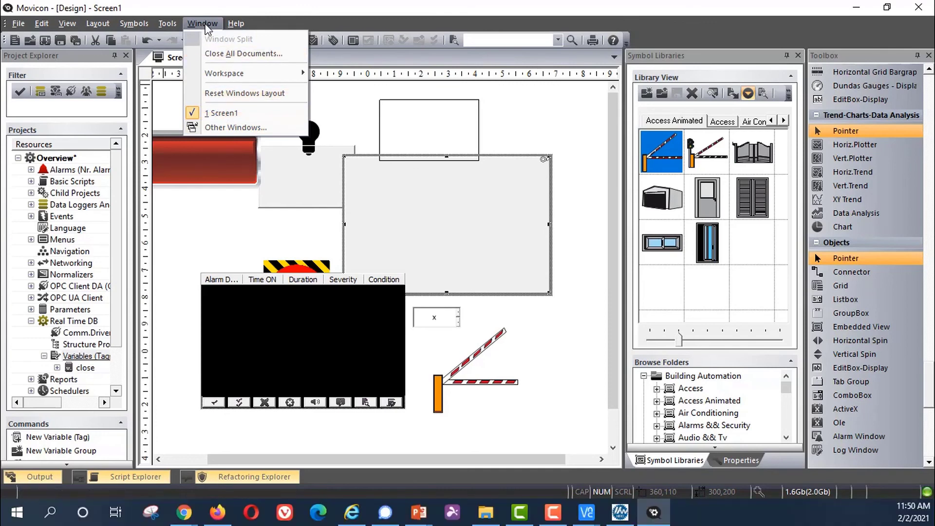
click(133, 24)
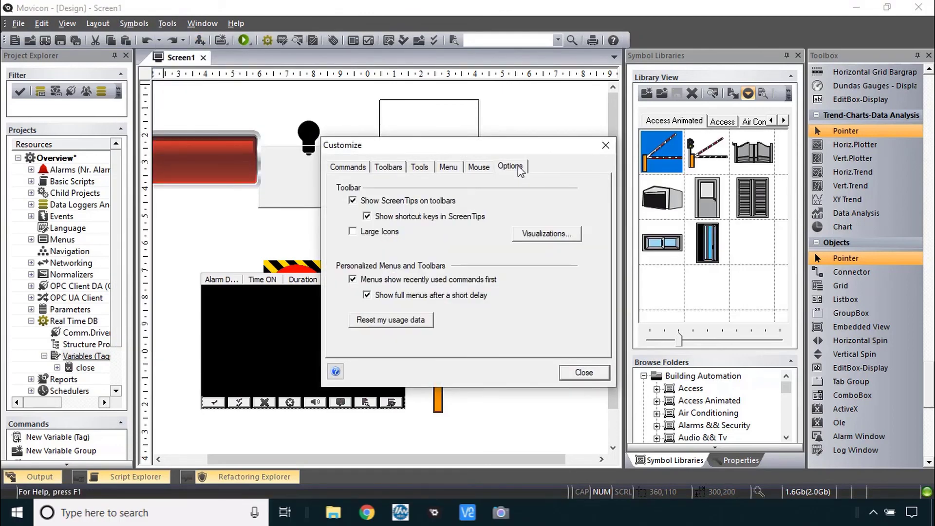
mouse_move(408, 293)
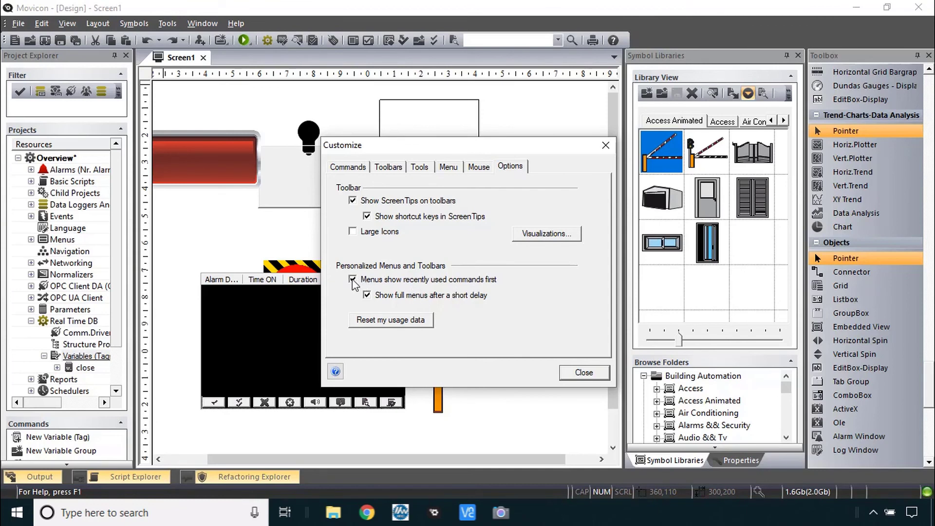
click(353, 280)
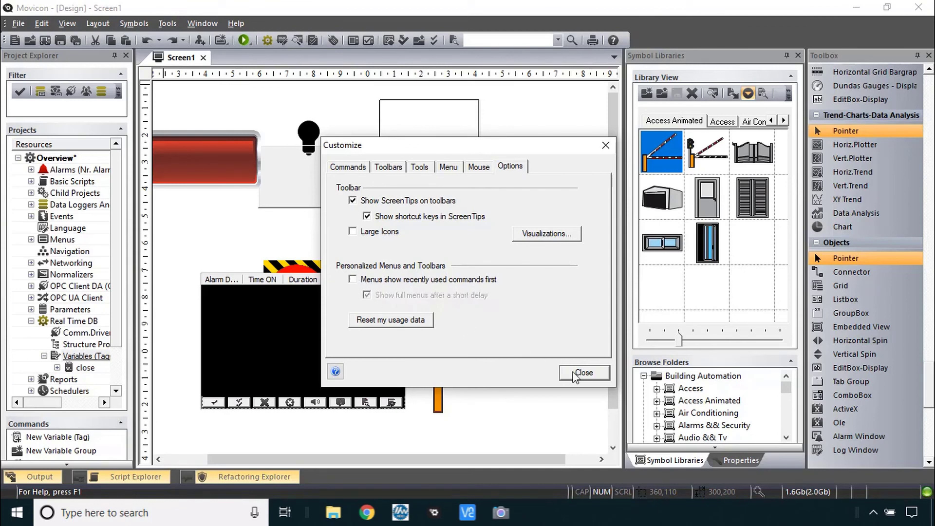
click(583, 372)
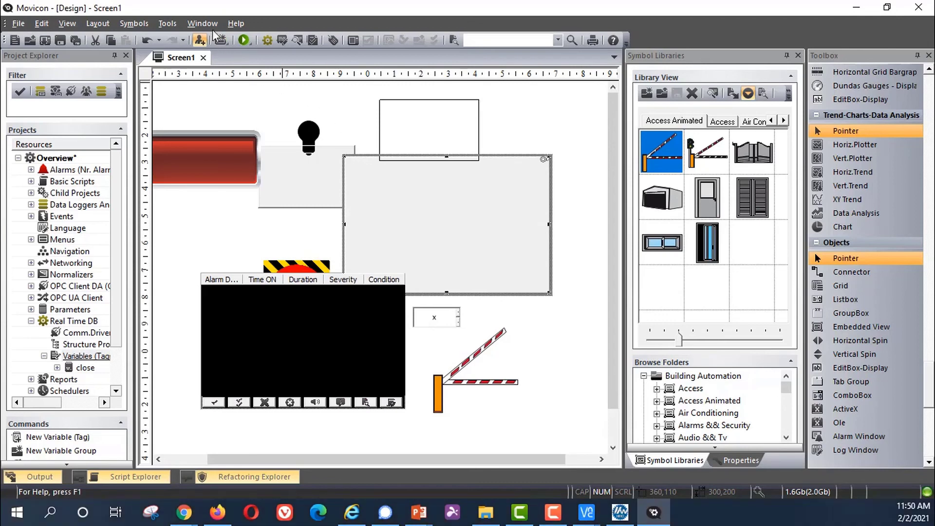
Check that the Tools, Symbols, Layout and Edit menus list every command, then start closing the project
click(168, 23)
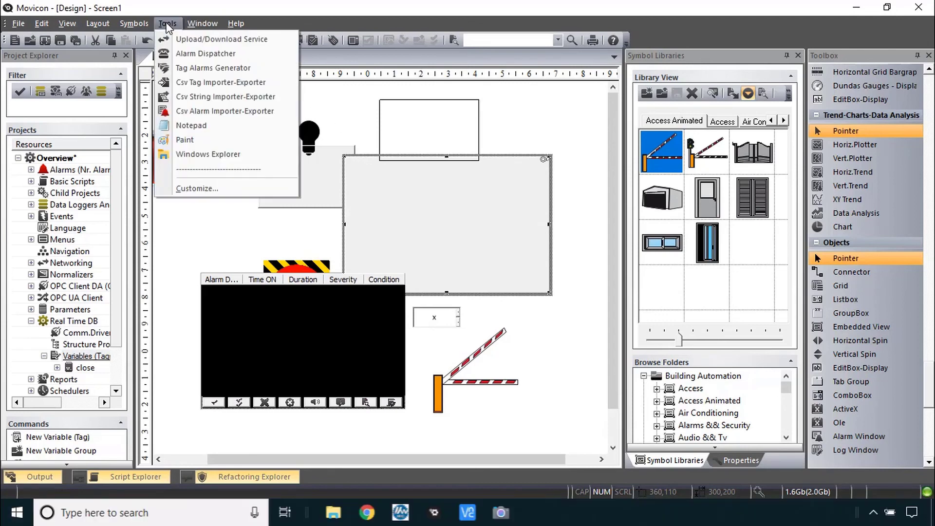
click(133, 23)
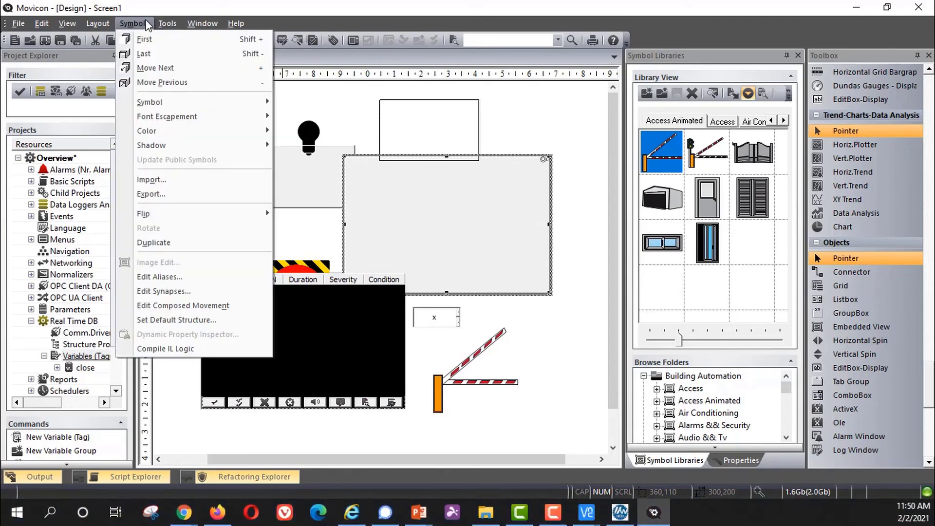
click(97, 23)
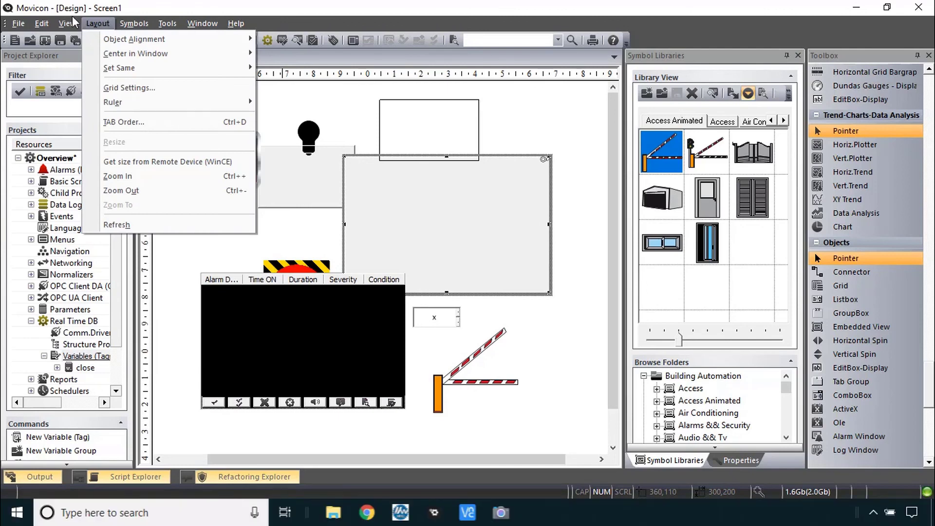
click(40, 23)
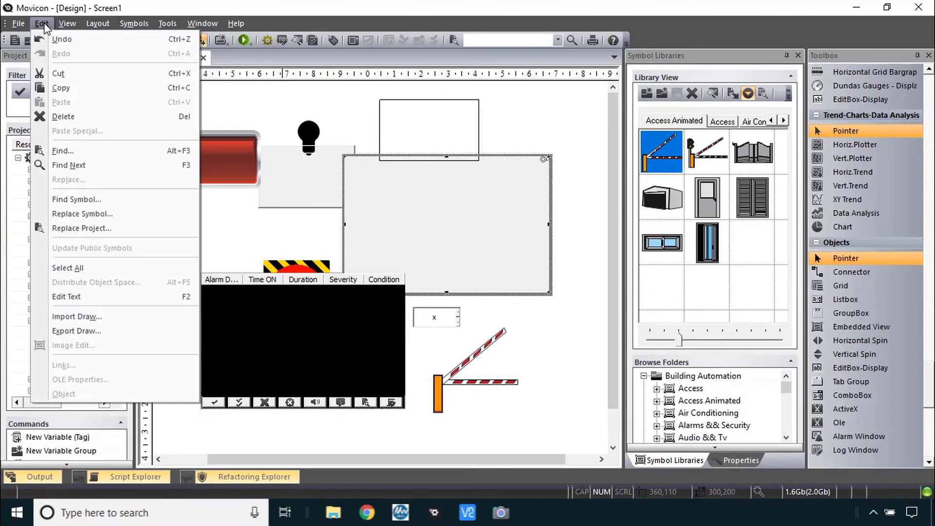
click(542, 150)
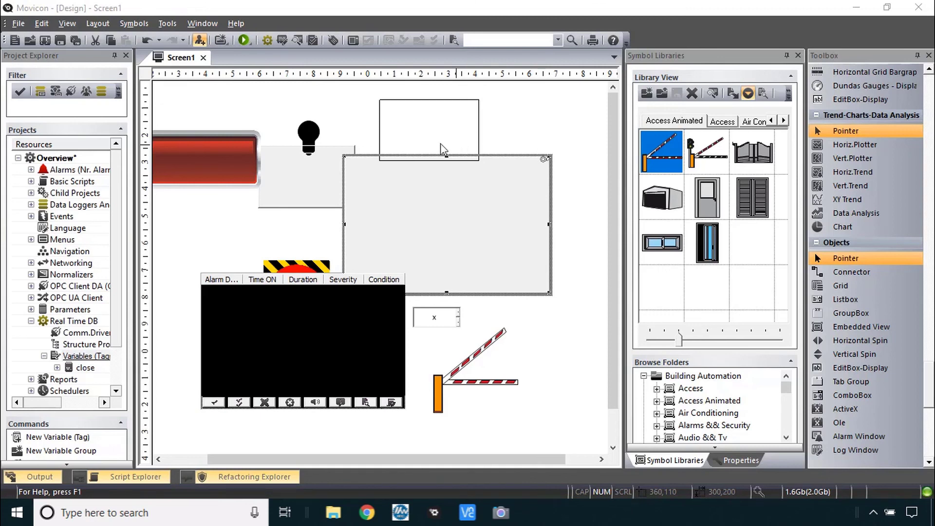
click(18, 23)
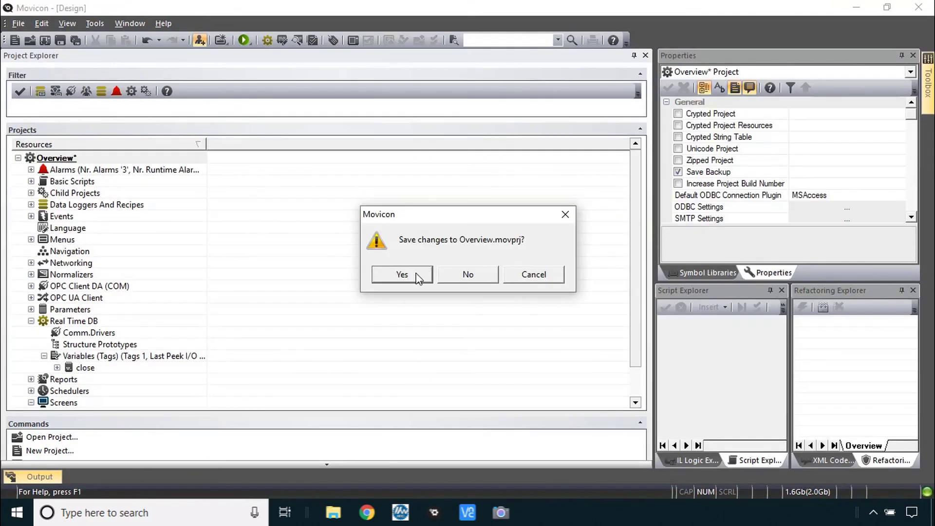
Save changes to Overview.movprj while closing the project
click(401, 275)
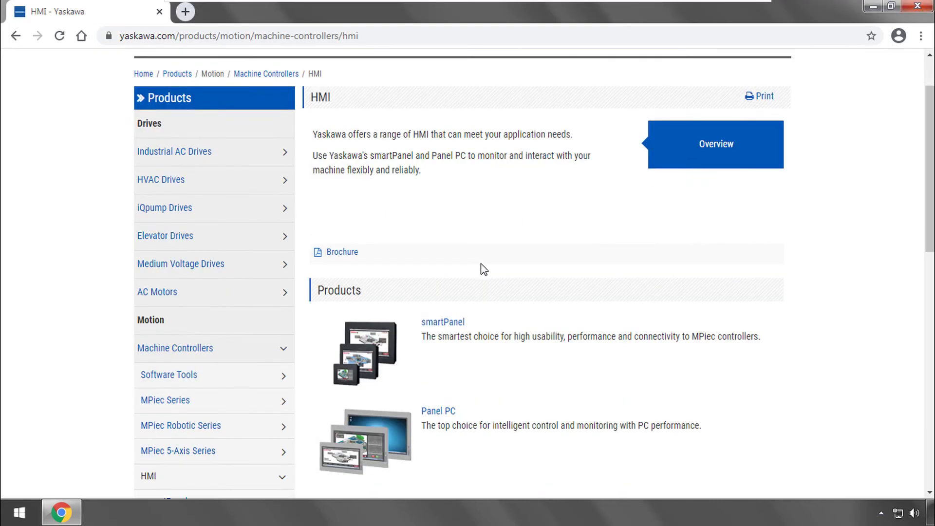
Open the smartPanel product page from the Yaskawa HMI list
scroll(down, 3)
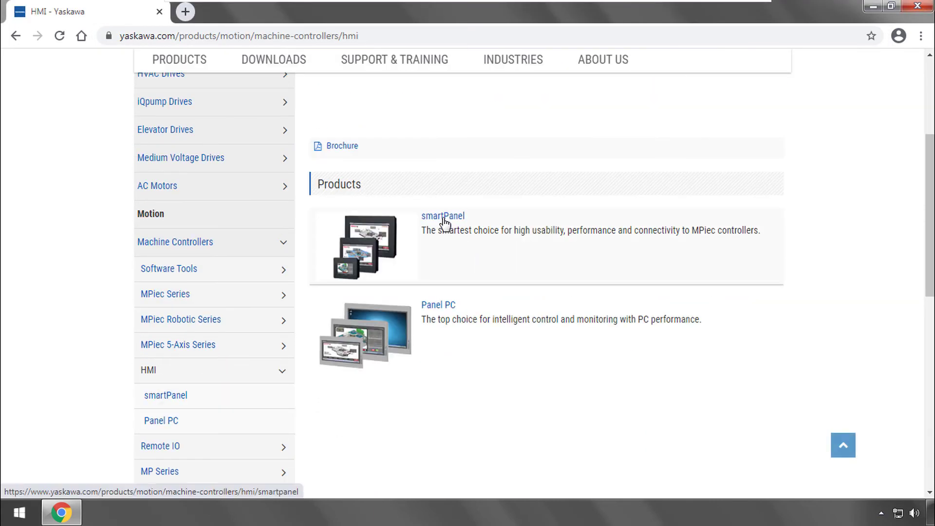
click(442, 216)
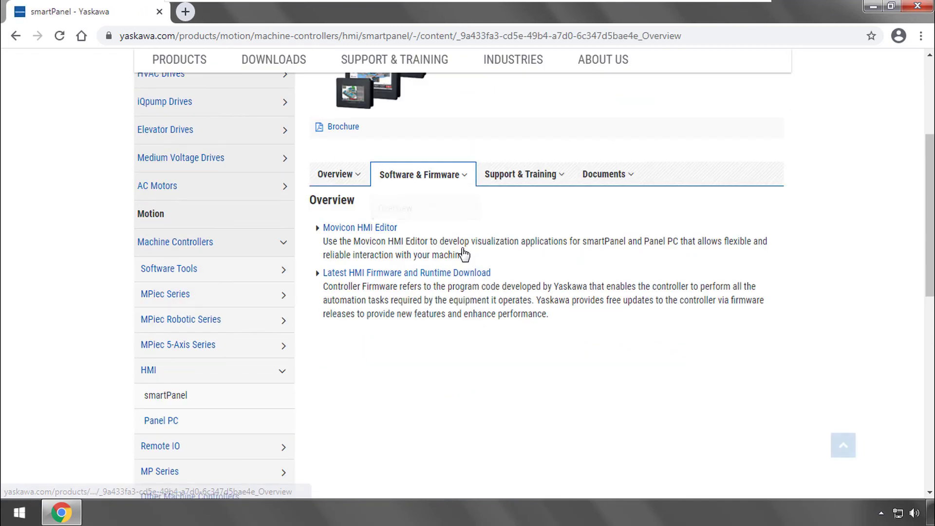